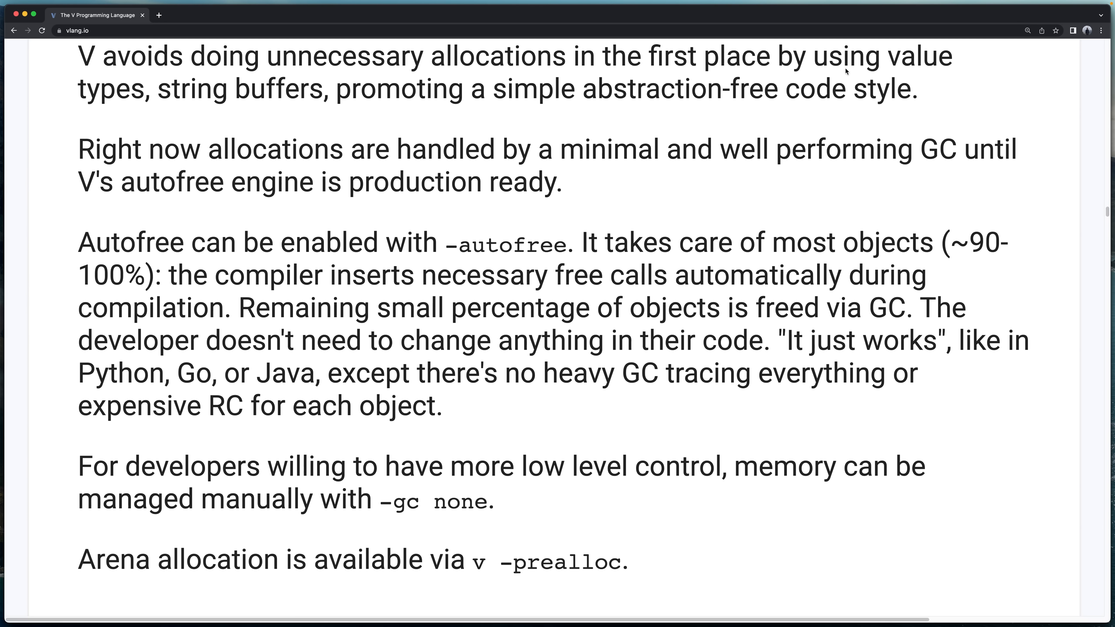
Run 'v -o - main.v | nv' at the shell prompt to pipe the compiler output into nv.
double_click(504, 242)
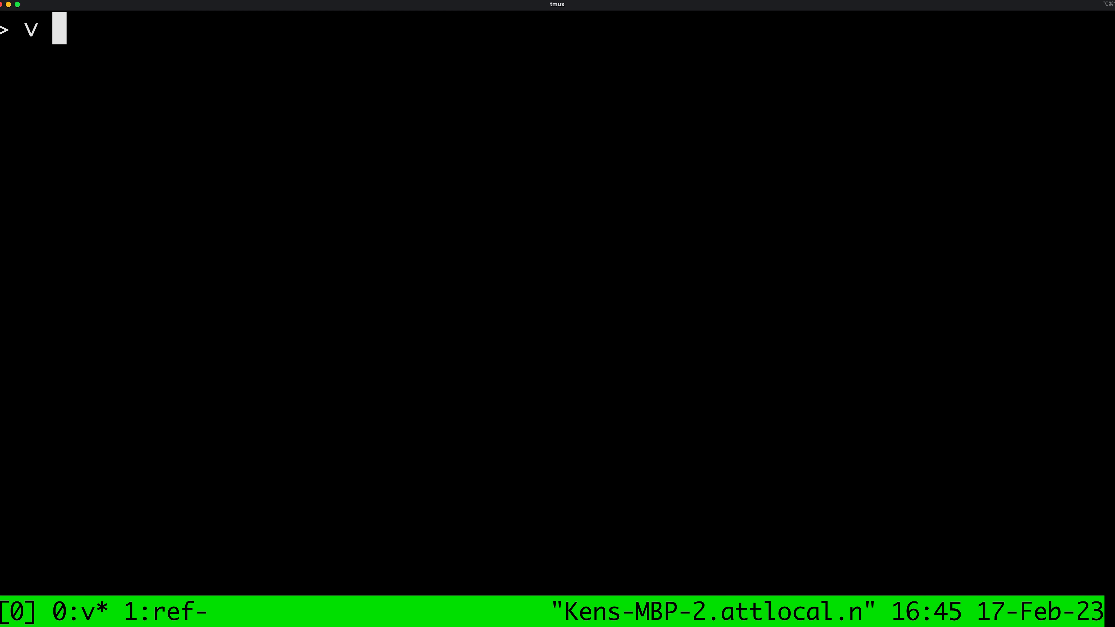
text(-o - m)
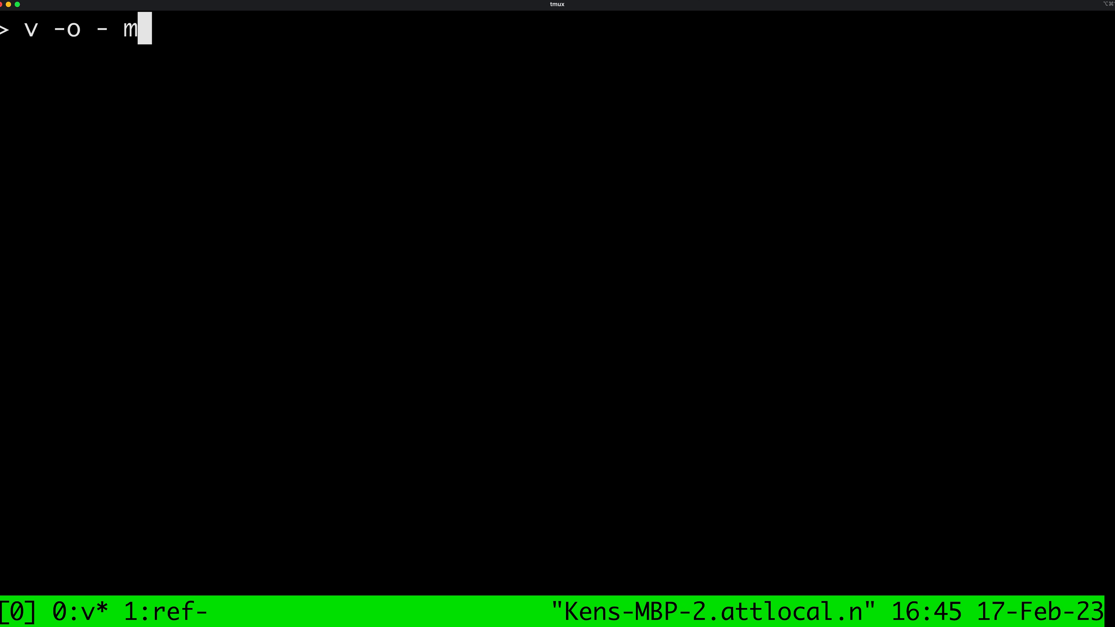
text(ain.v |)
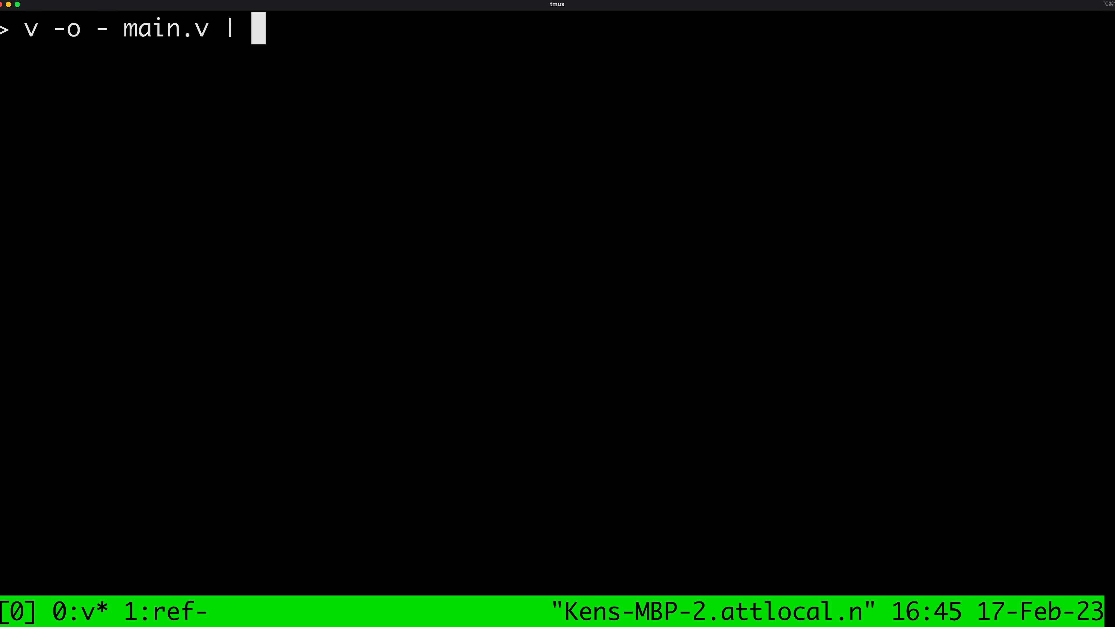
text(nv)
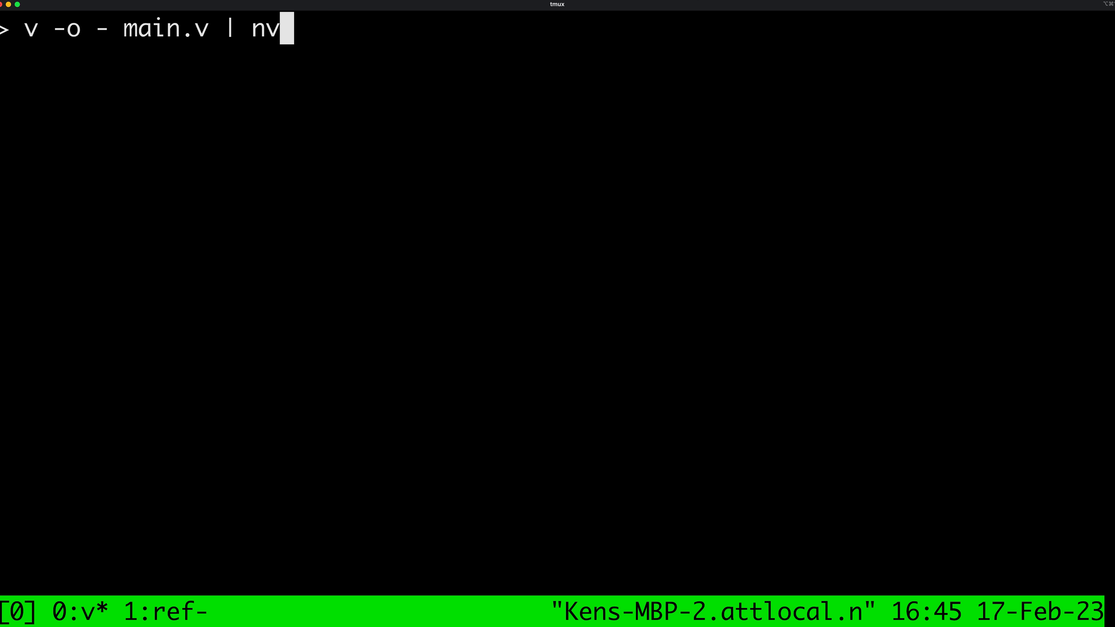
key(Return)
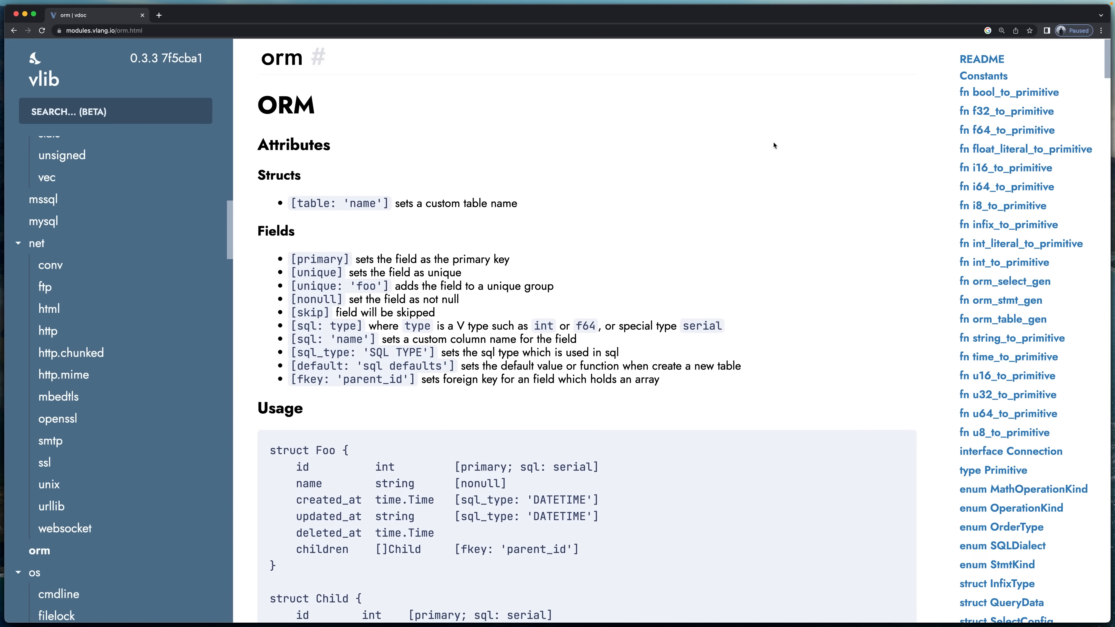
scroll(down, 3)
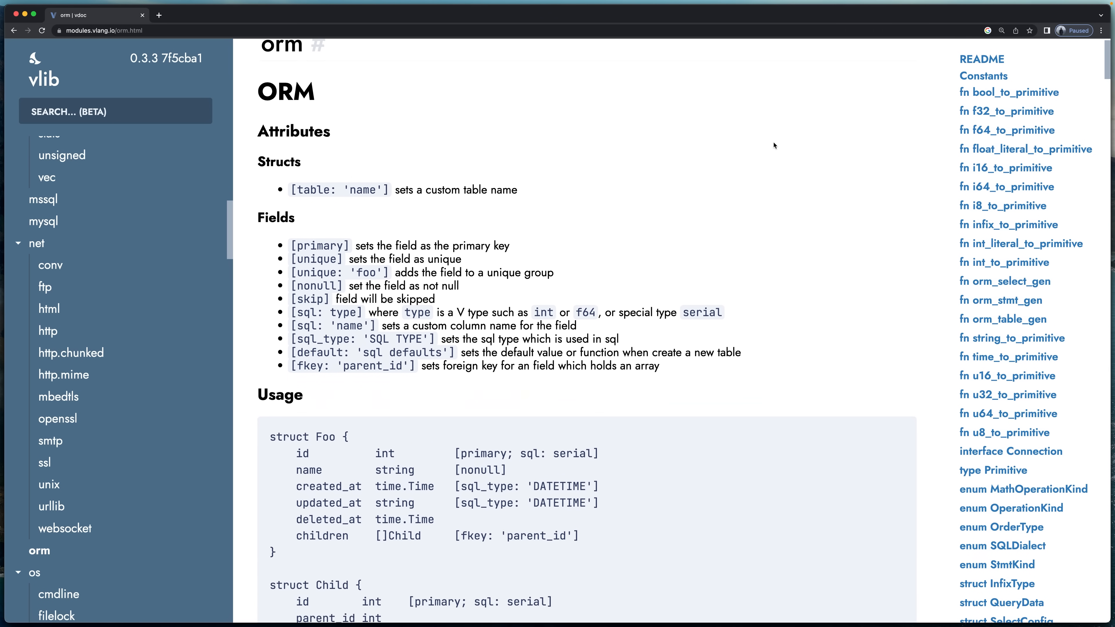
scroll(down, 3)
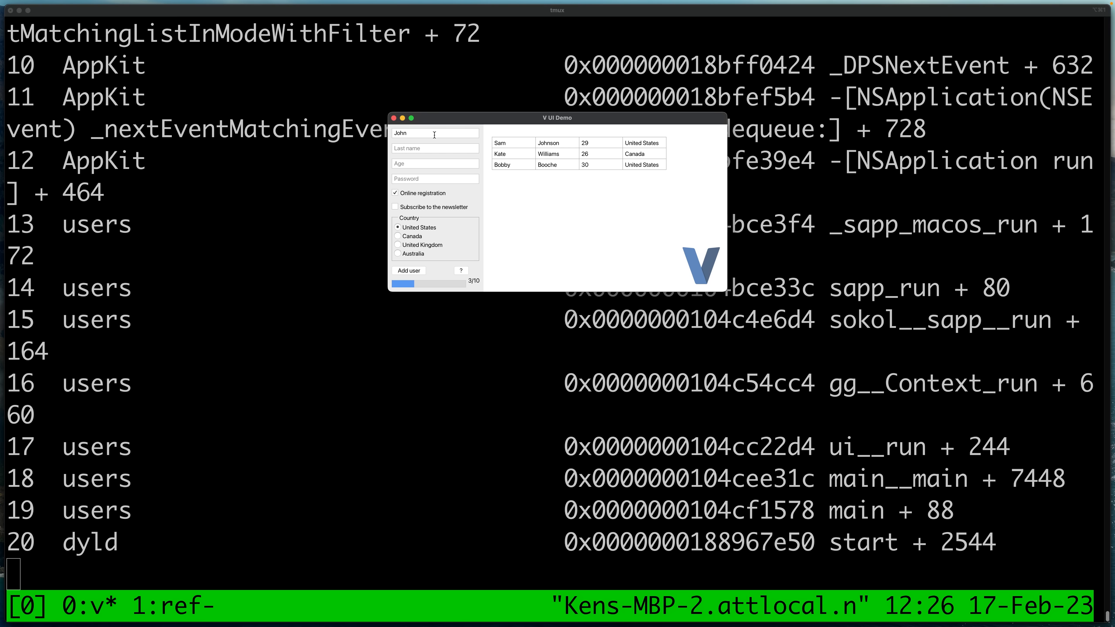
Enter last name Doe and age 23 in the V UI Demo form.
text(Doe)
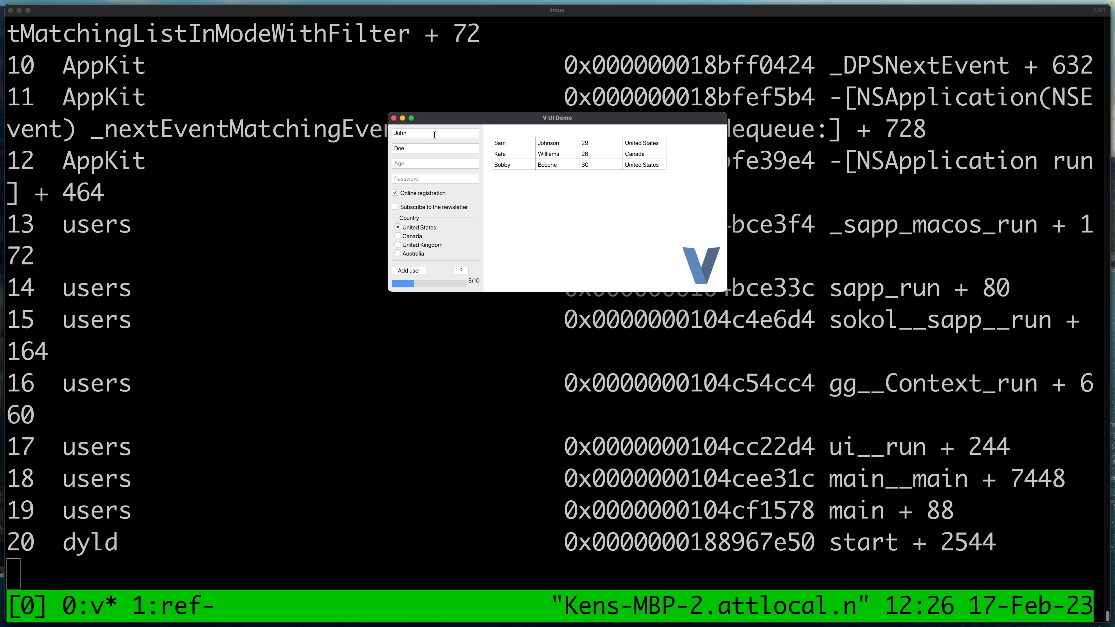
text(23)
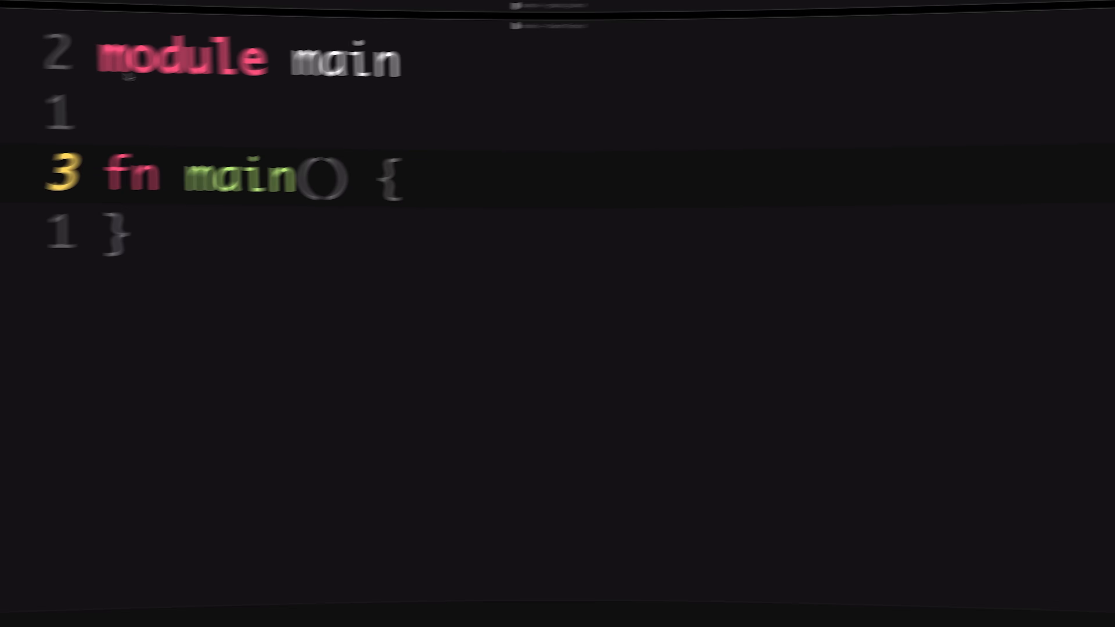
Write the a := 5 assignment and a some_fun(n int) int returning n + 1, printed from main.
text(a)
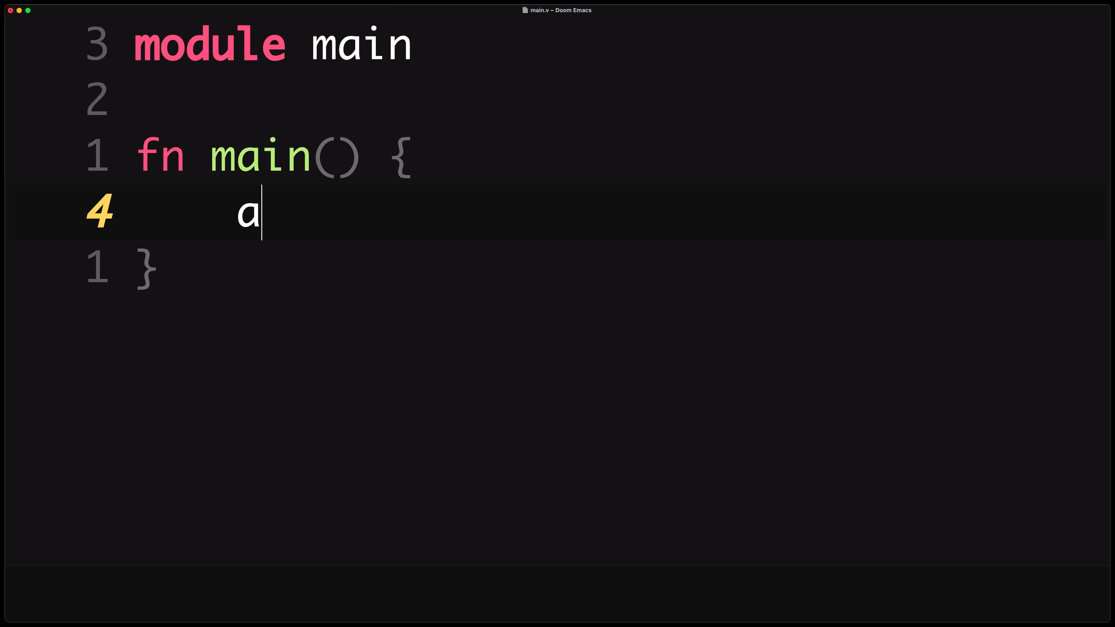
text(:= 5)
text(a =)
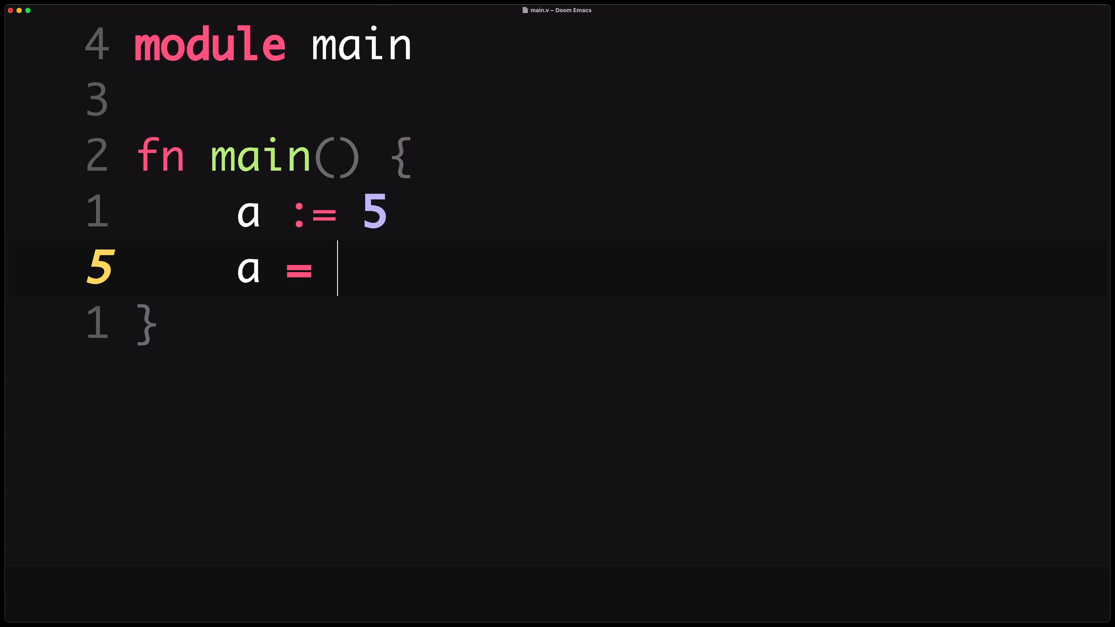
text(3)
text(fn some_fu)
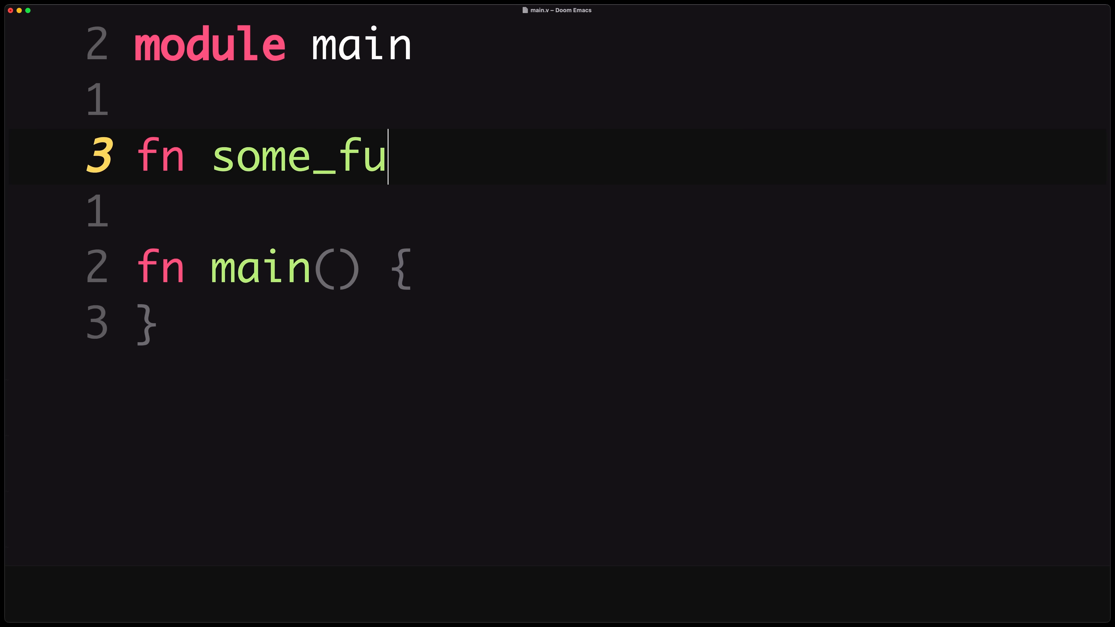
text(n(n int) in)
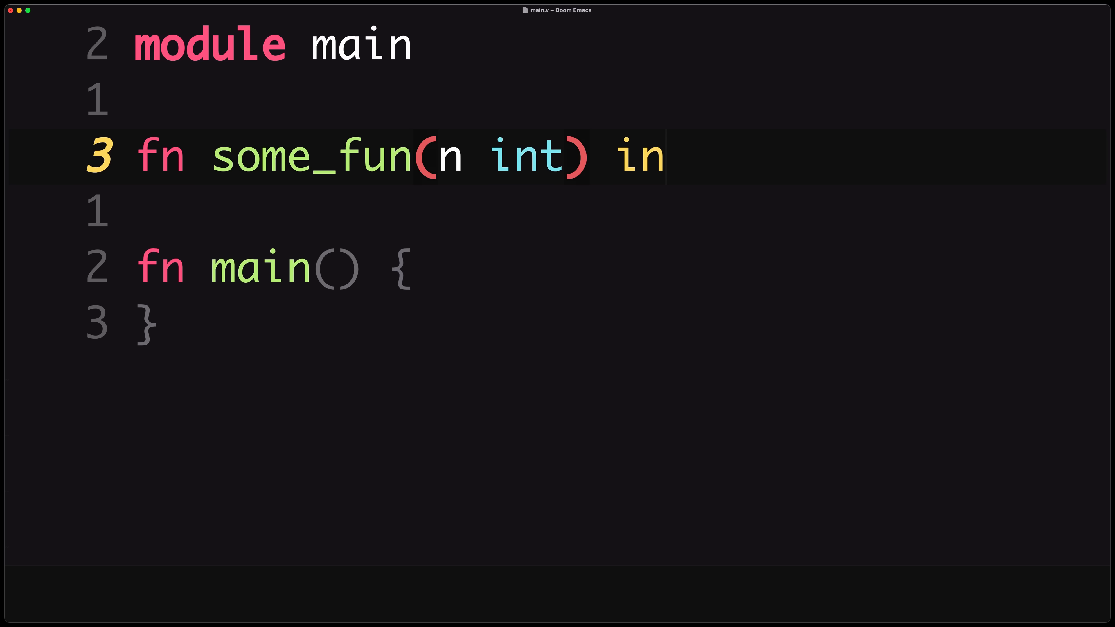
text(t {)
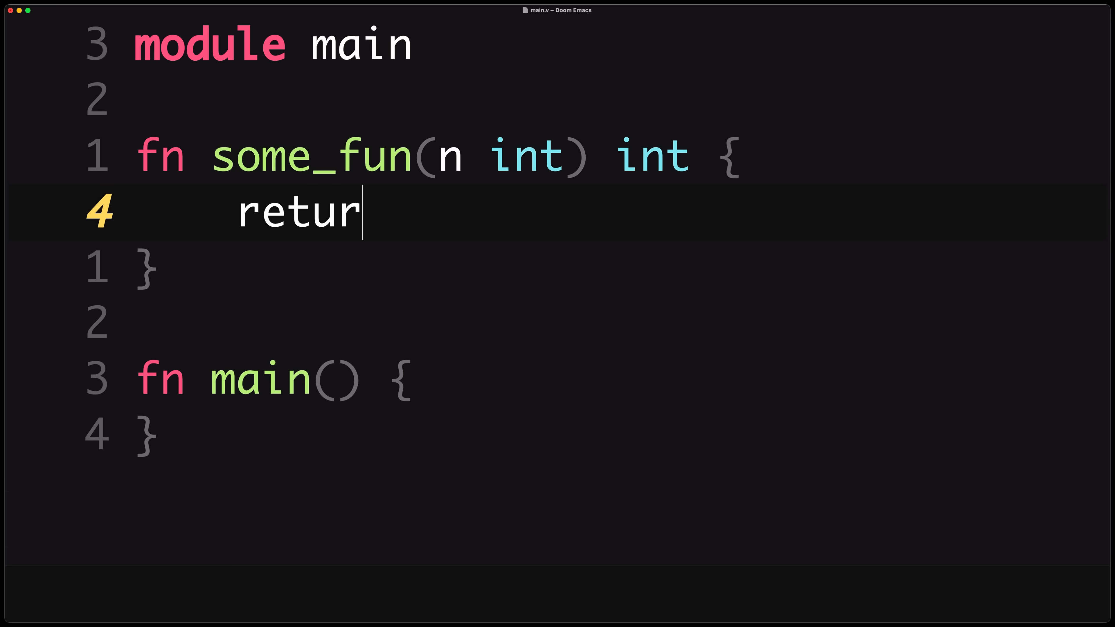
text(n n +)
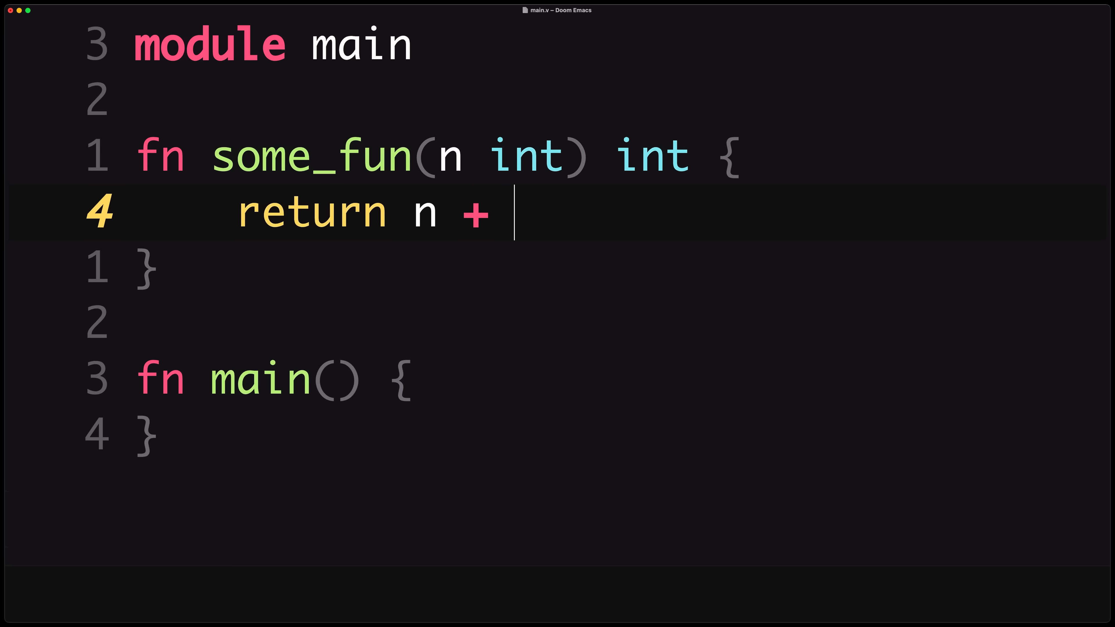
text(1)
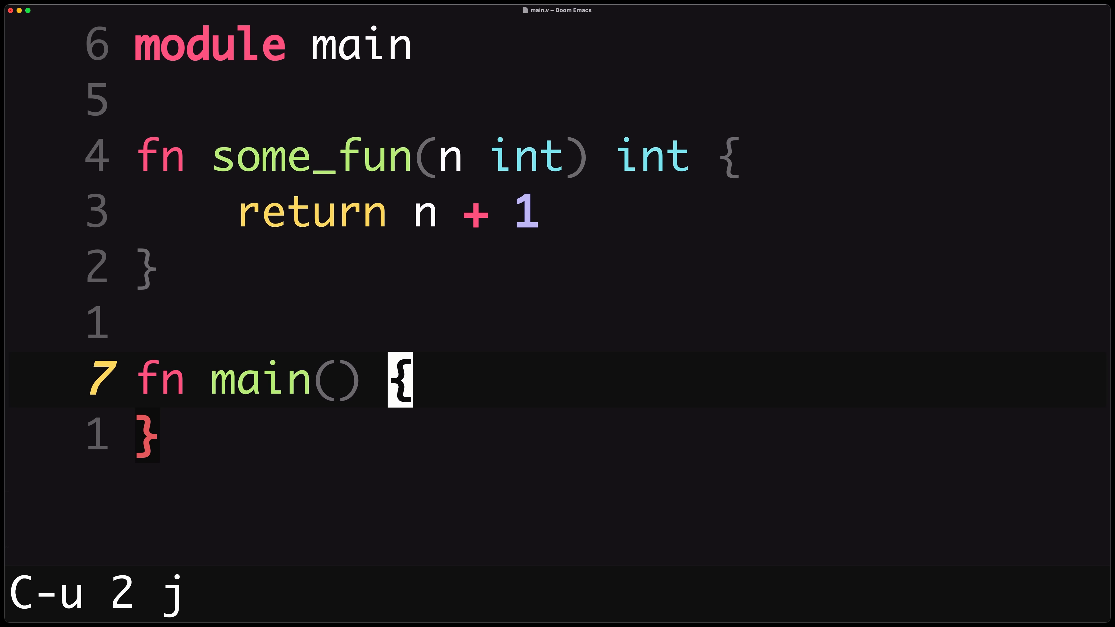
text(println(some_)
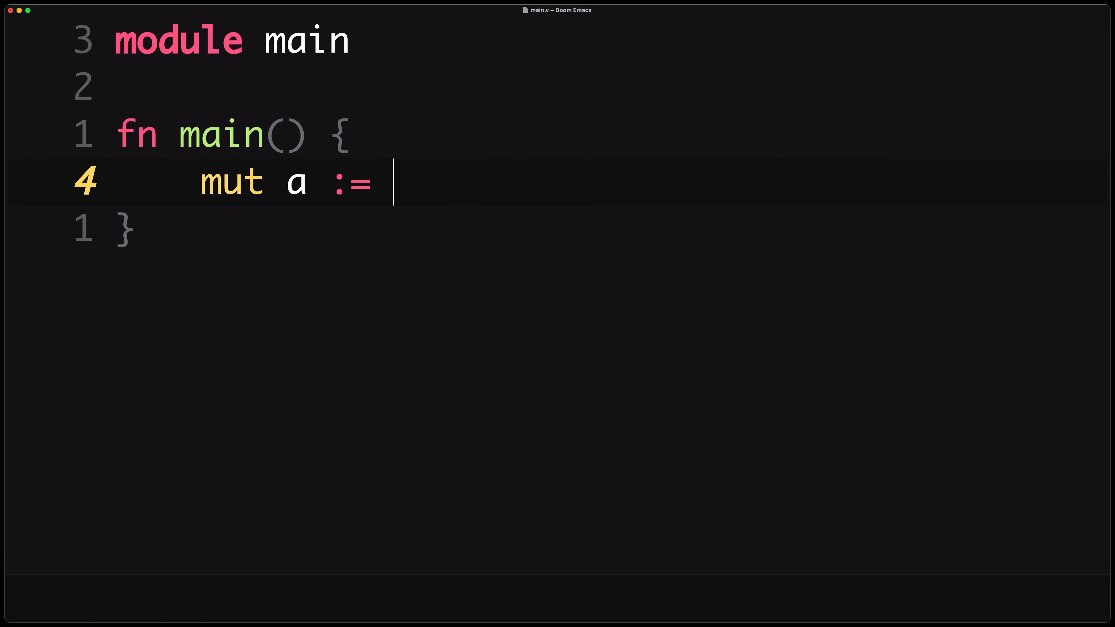
Add a mutable [1, 2, 3] array appended with 4 and gimme_three_vals() (string, i32, bool) printed from main.
text([1, 2, 3])
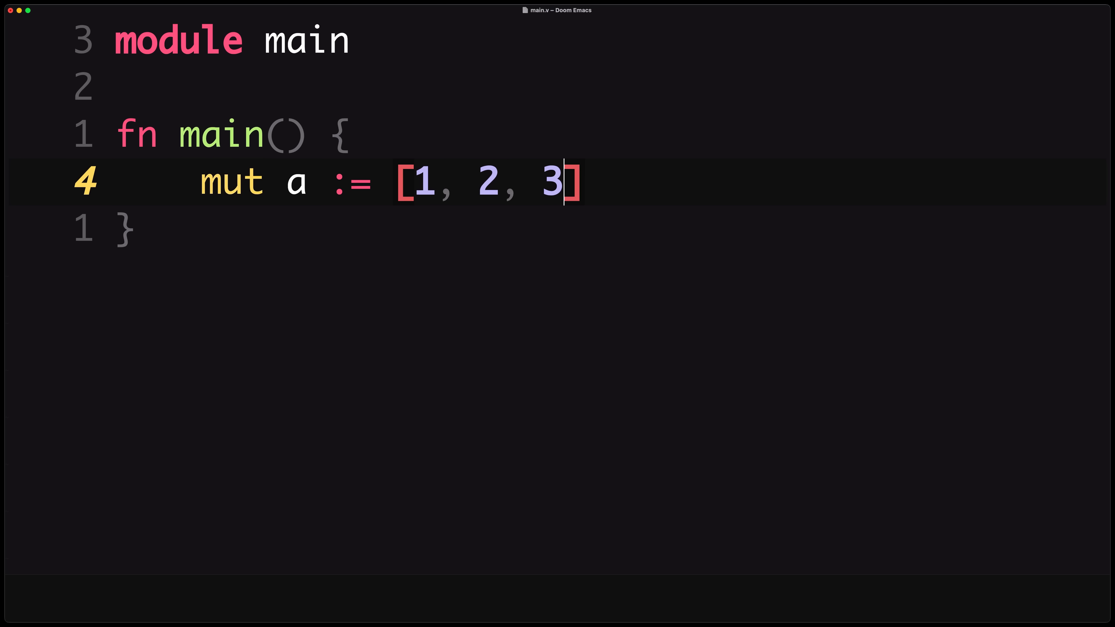
text(a << 4)
text(fn gimme_three)
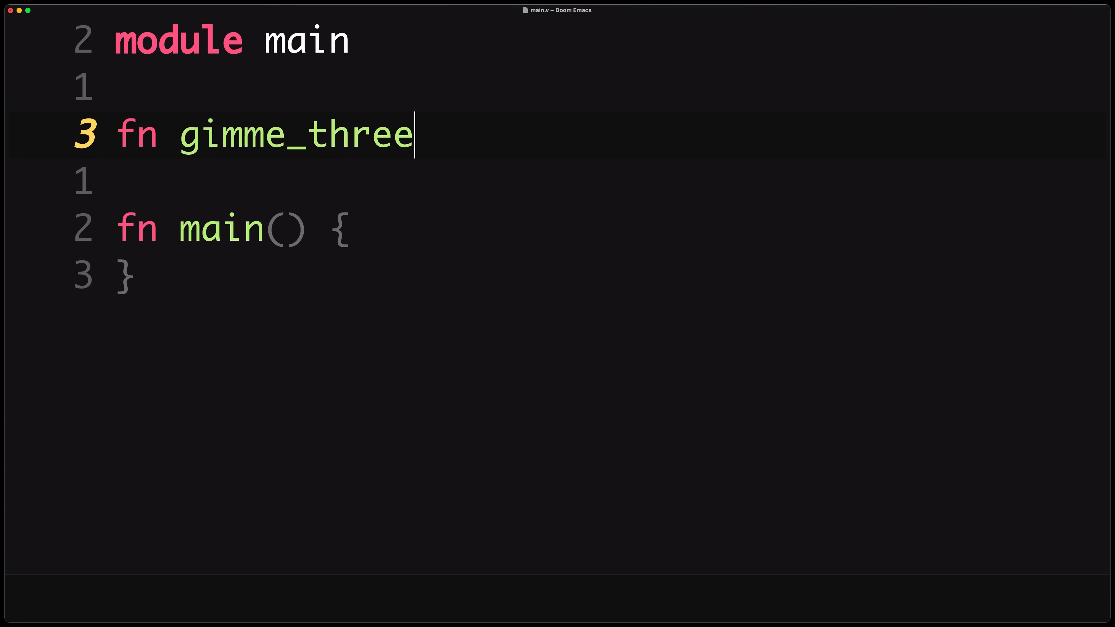
text(_vals() (string, i32, bool) {)
text(prin)
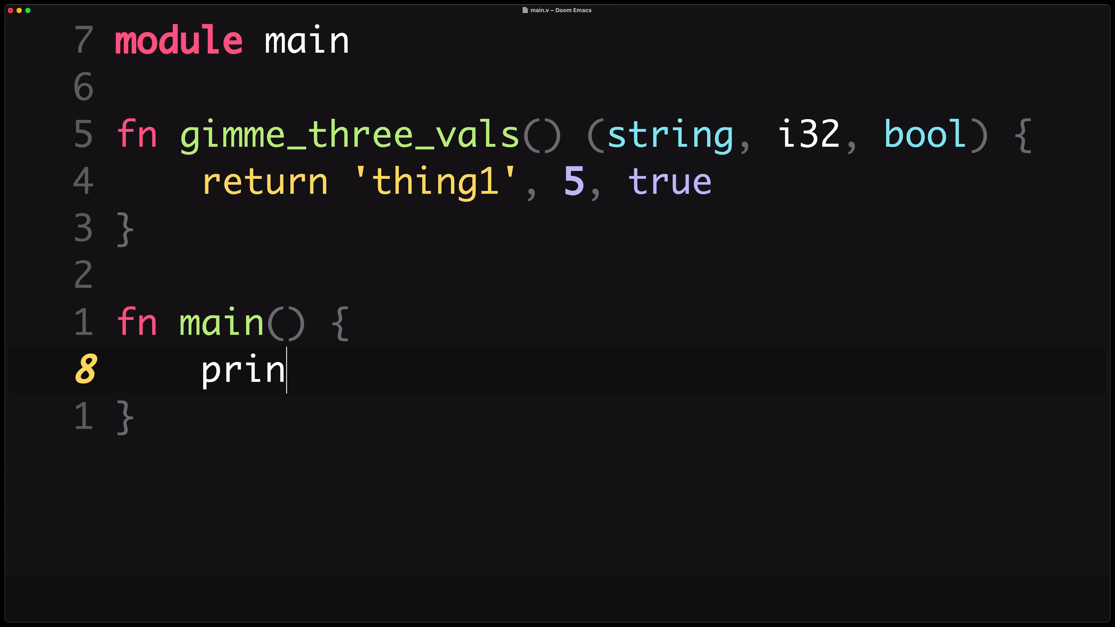
text(tln(gimme_three_vals())
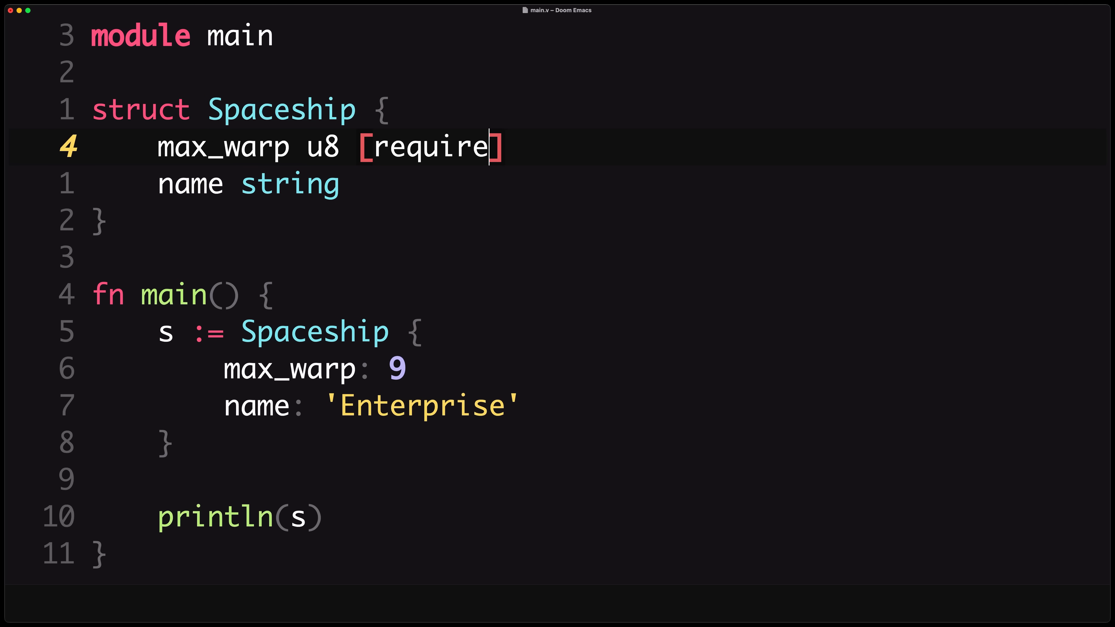
Add a goto_max_warp method on Spaceship printing s.max_warp.
text(d)
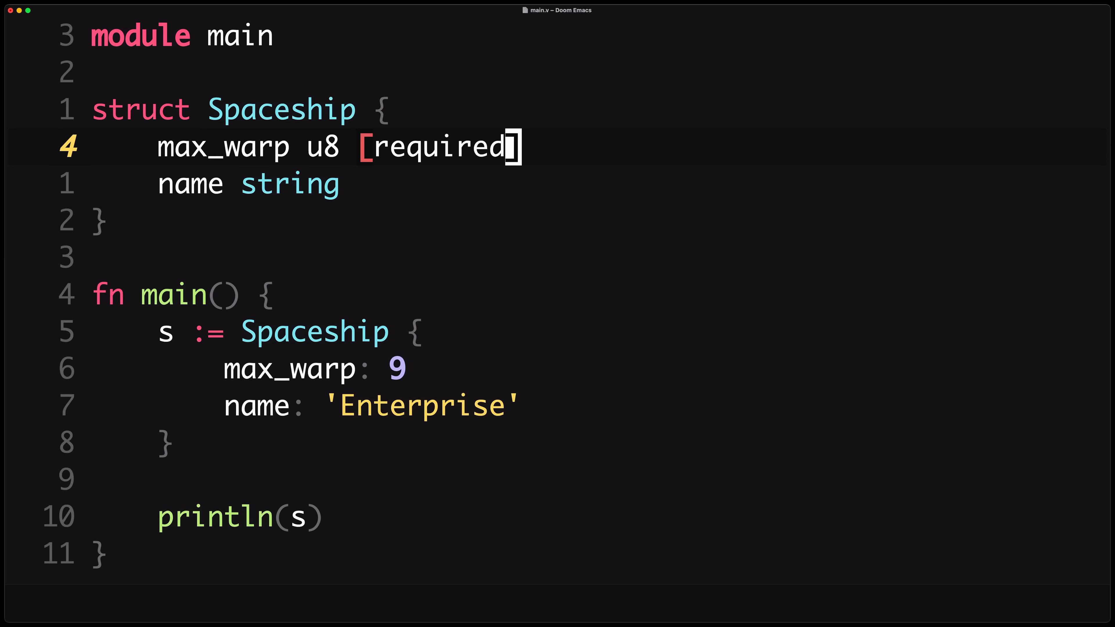
text(fn (s Spaceship) goto_max_warp)
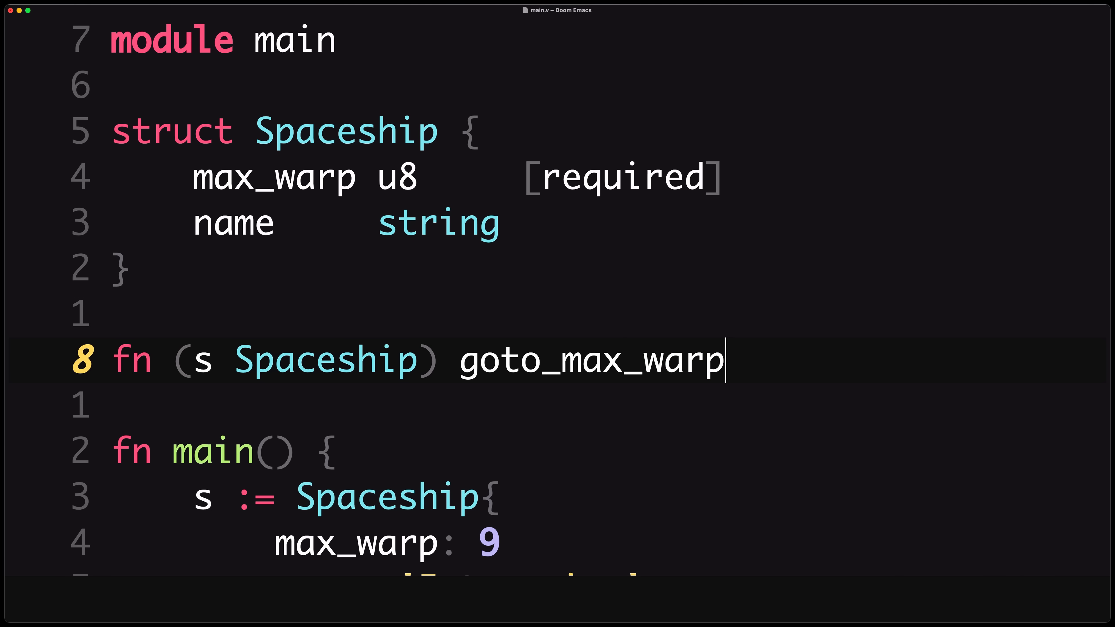
text(() {)
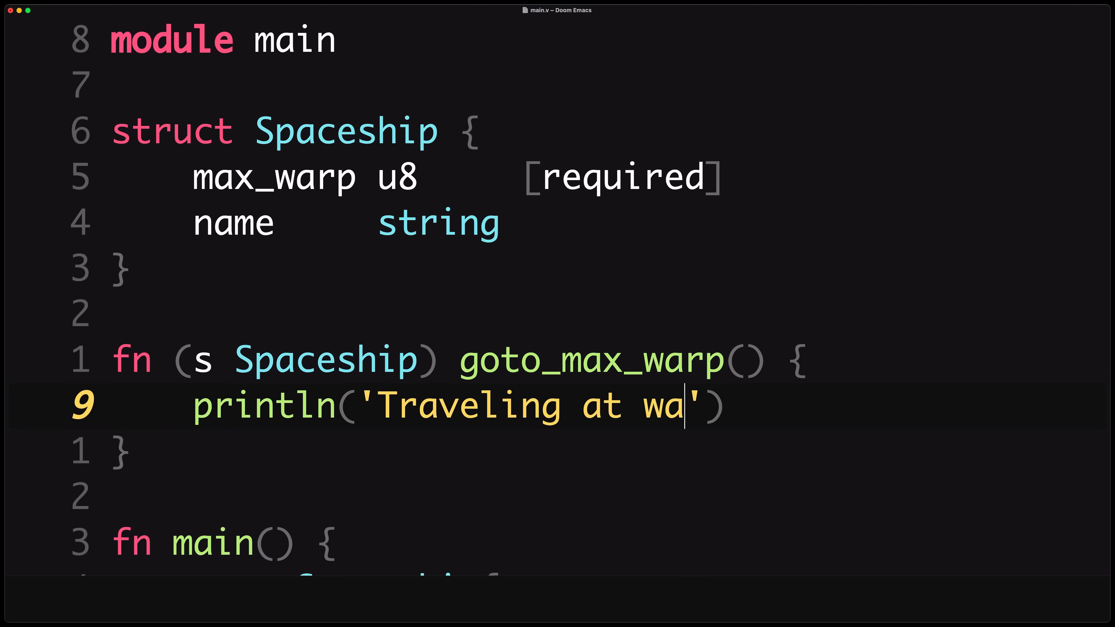
text(rp ${s.max_warp})
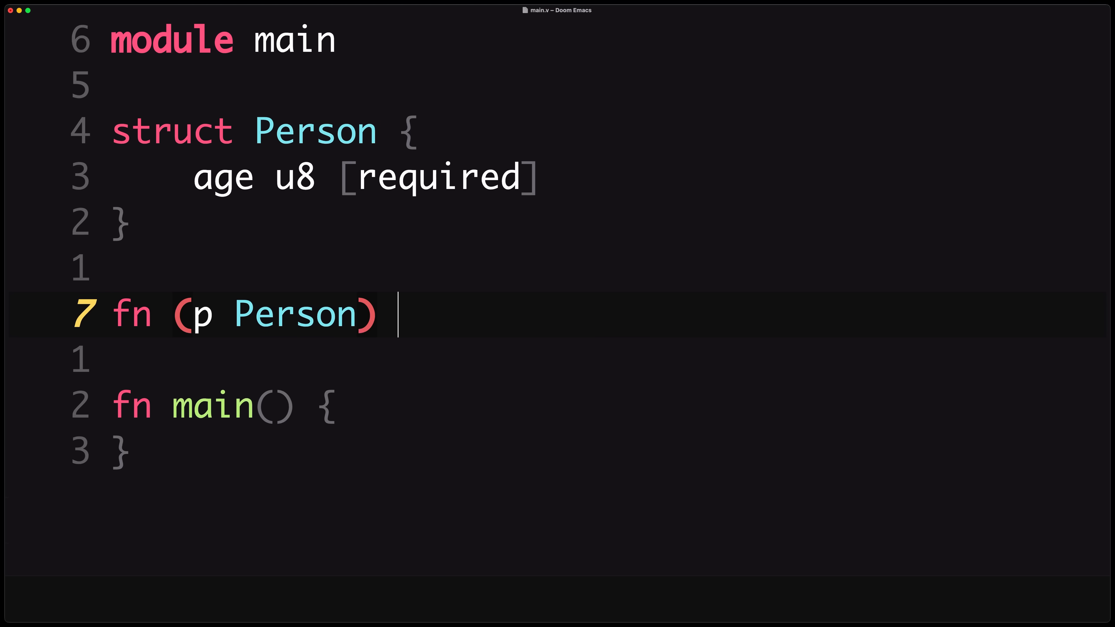
Write is_adult returning p.age >= 18, a Programmer with loc_per_day 100000, and a 'Dont try to pass in a p' message.
text(is_adult() bool {)
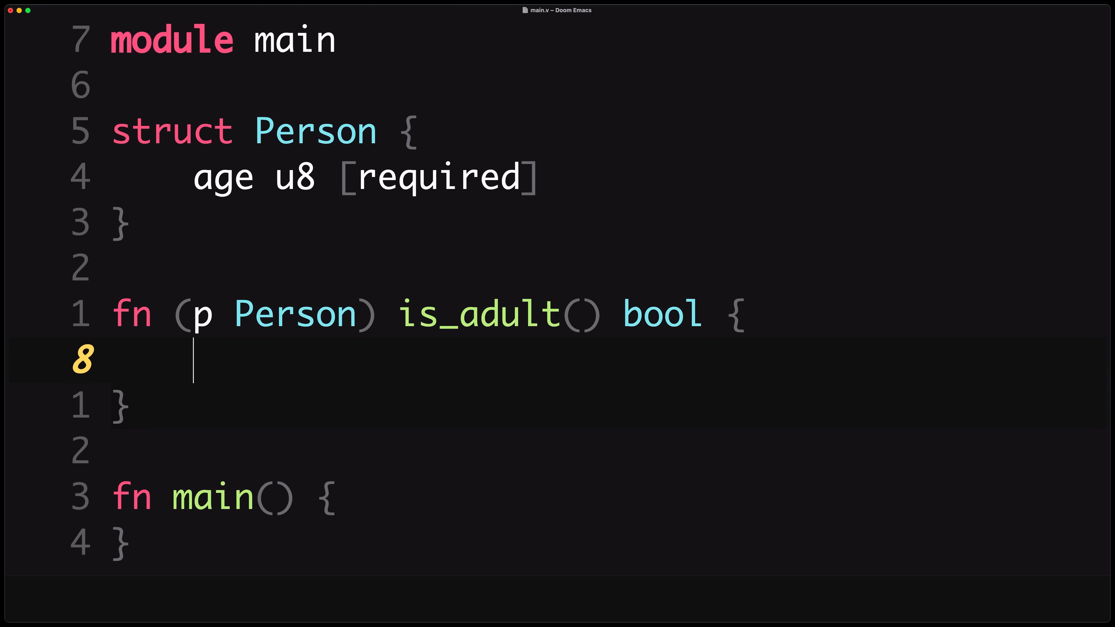
text(return p.age >= 18)
text(struct Programmer {)
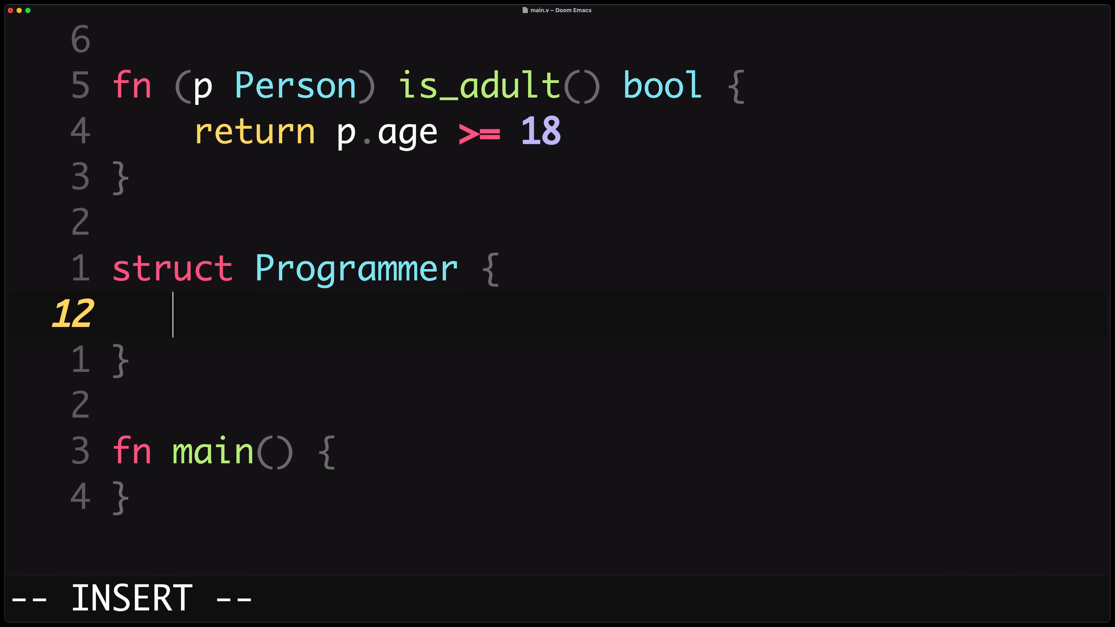
text(Person)
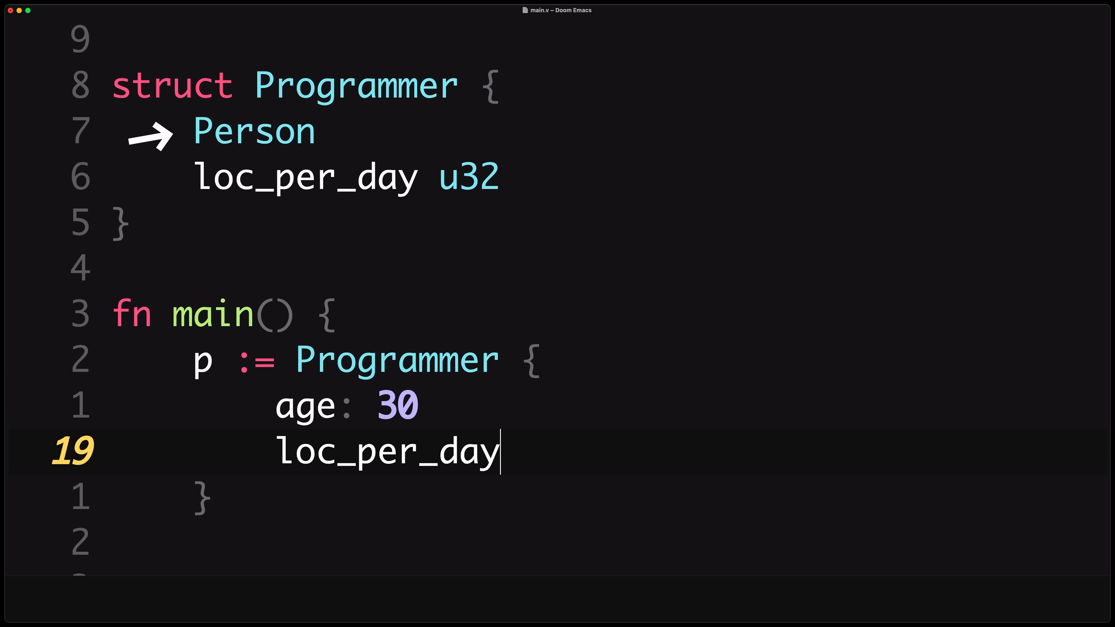
text(: 100000)
text(println()
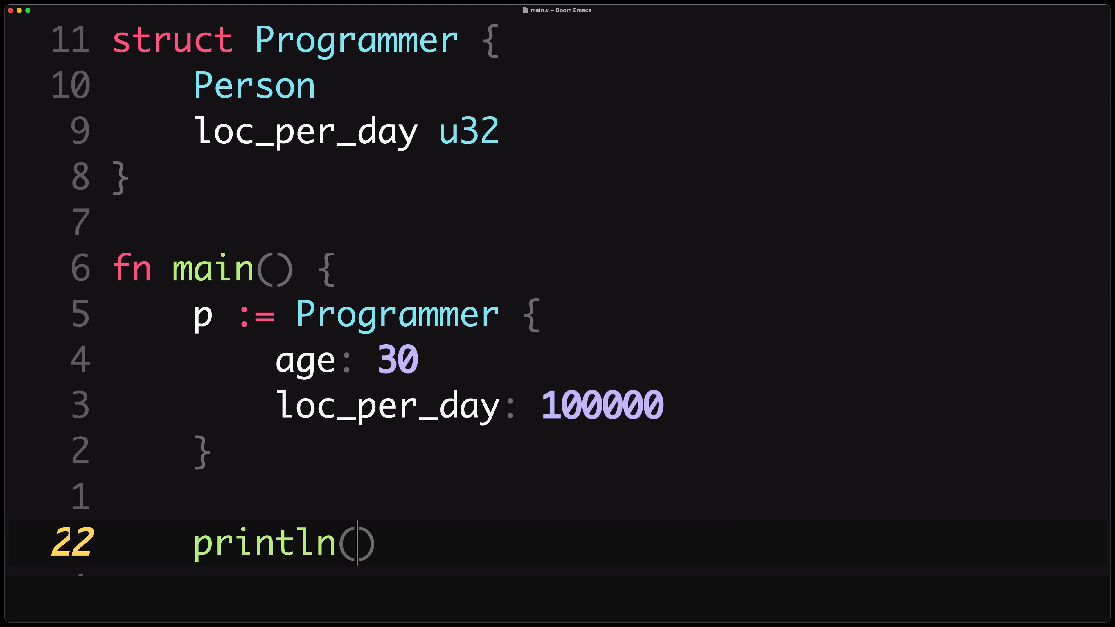
text('Dont try to pass in a p)
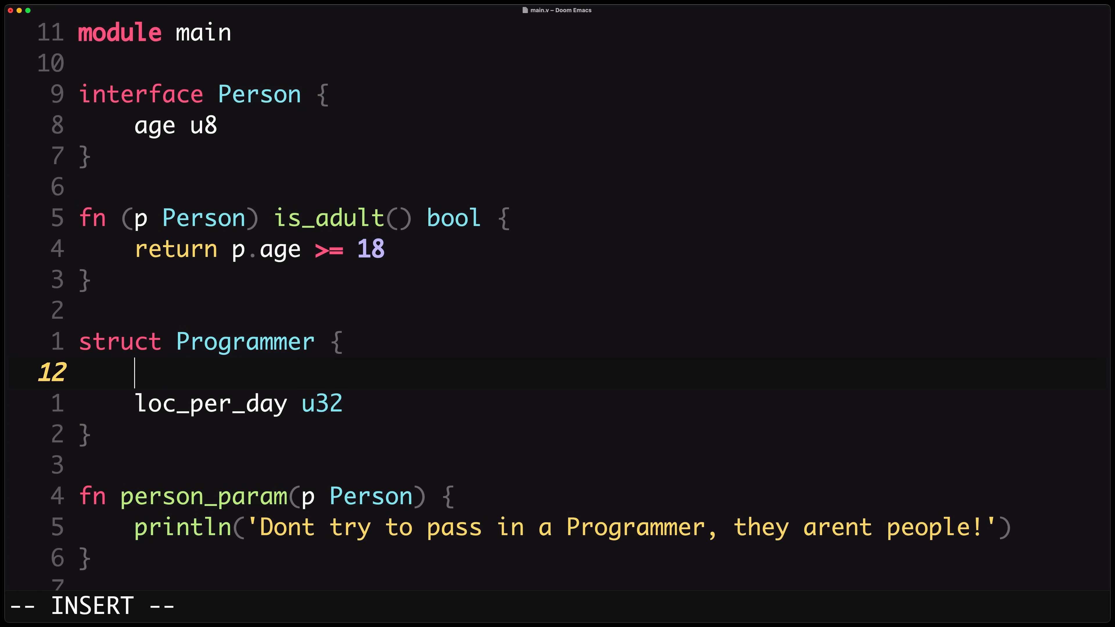
Give Programmer an age u8 field and mark the person_param message '(with interfaces)'.
text(age u8)
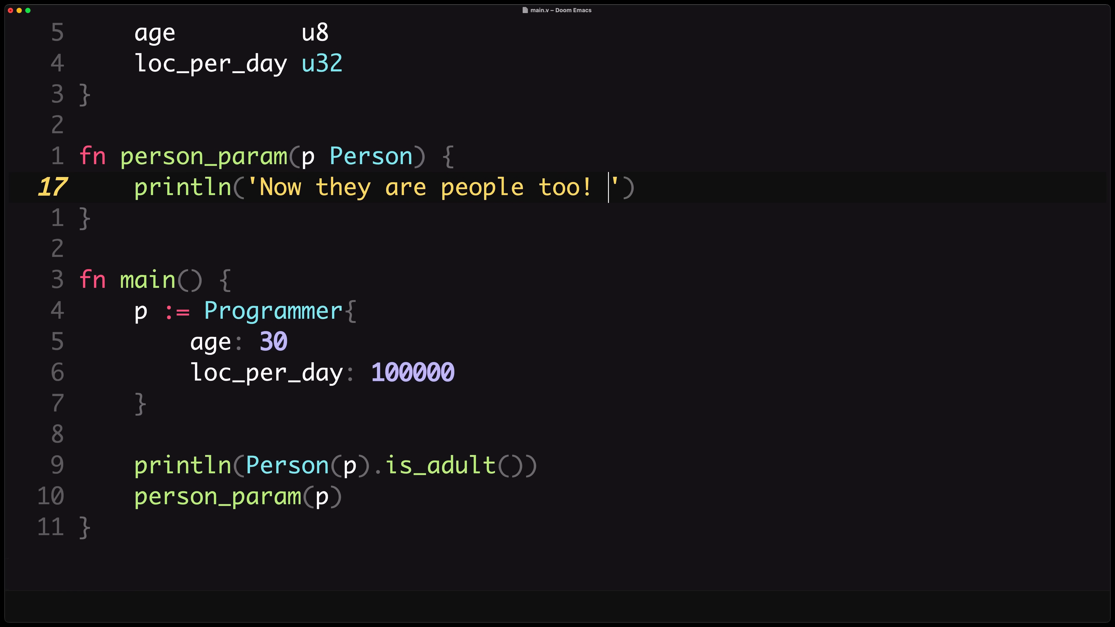
text((with interfaces))
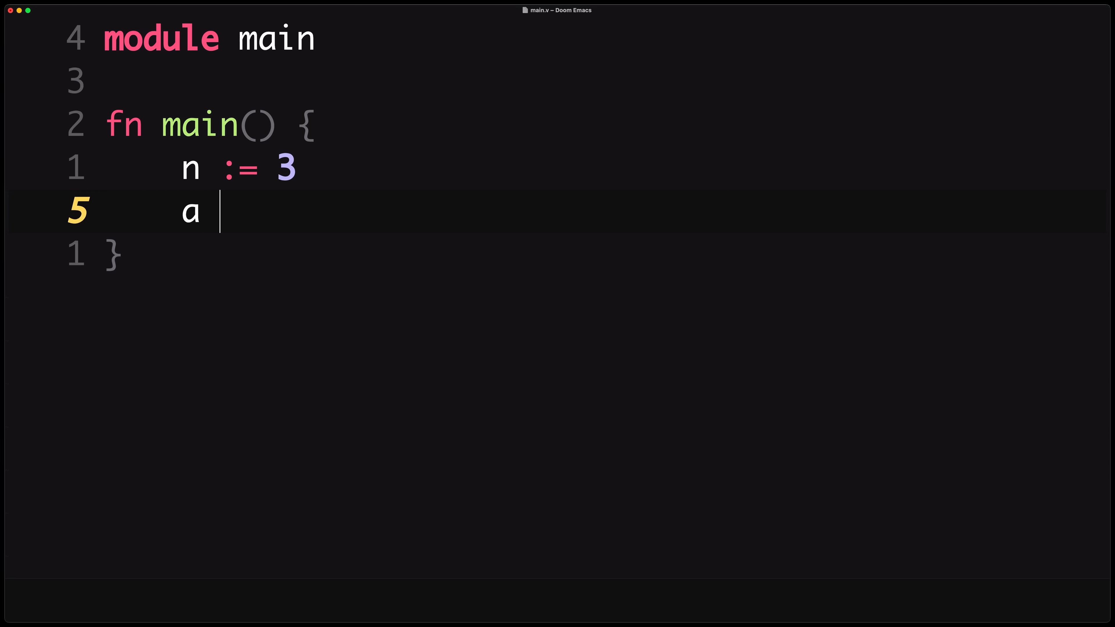
Define closure a := fn [n] () int { return n + 1 } and print a().
text(:= fn)
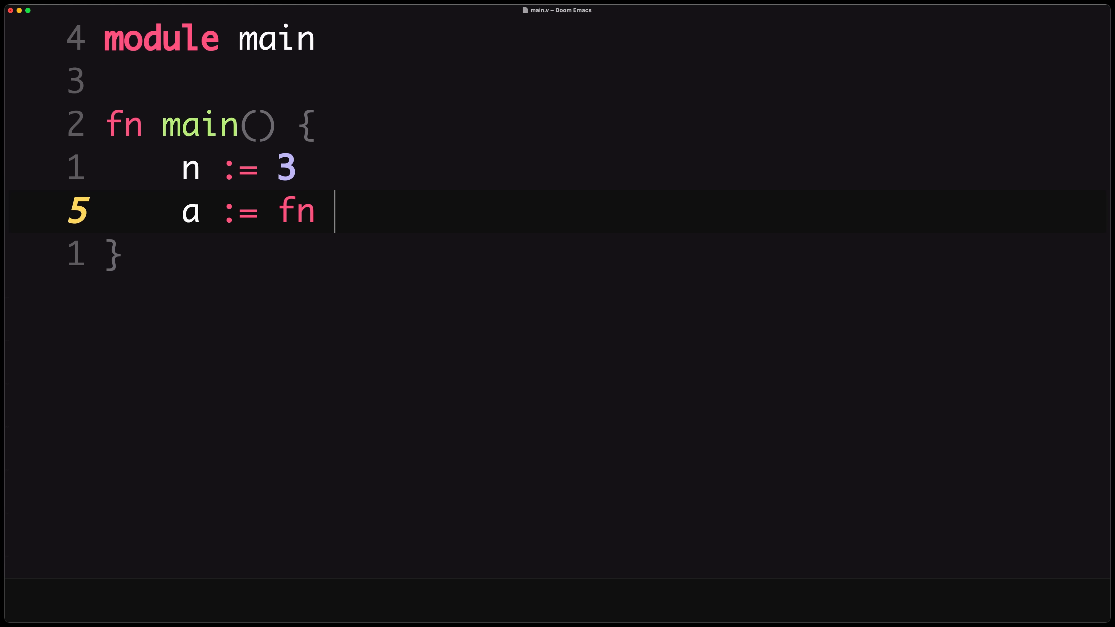
text([n] ())
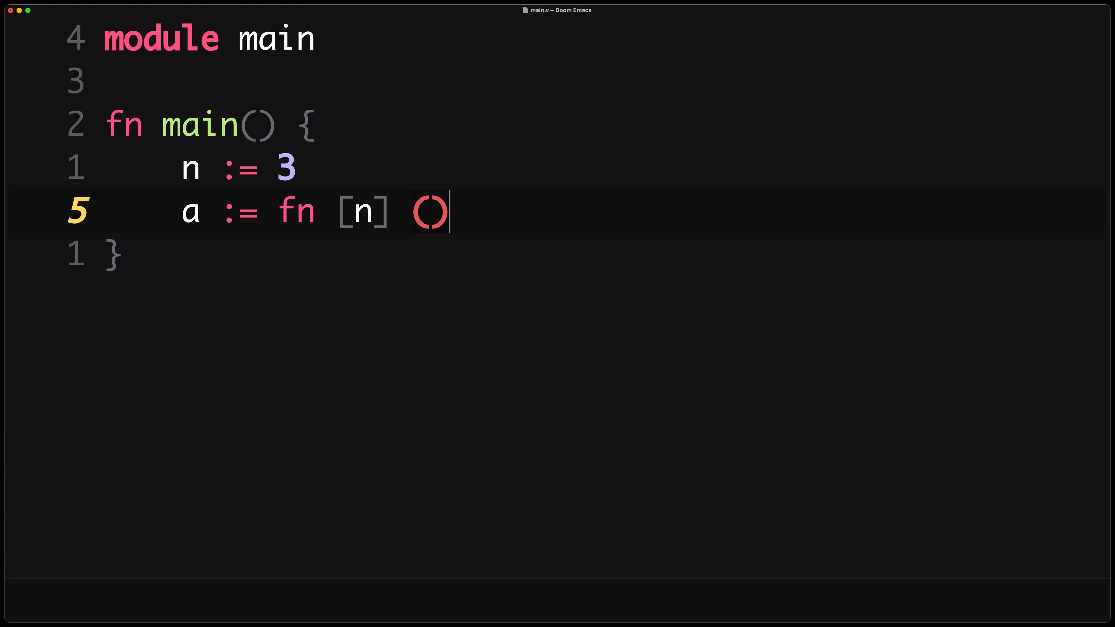
text(int {)
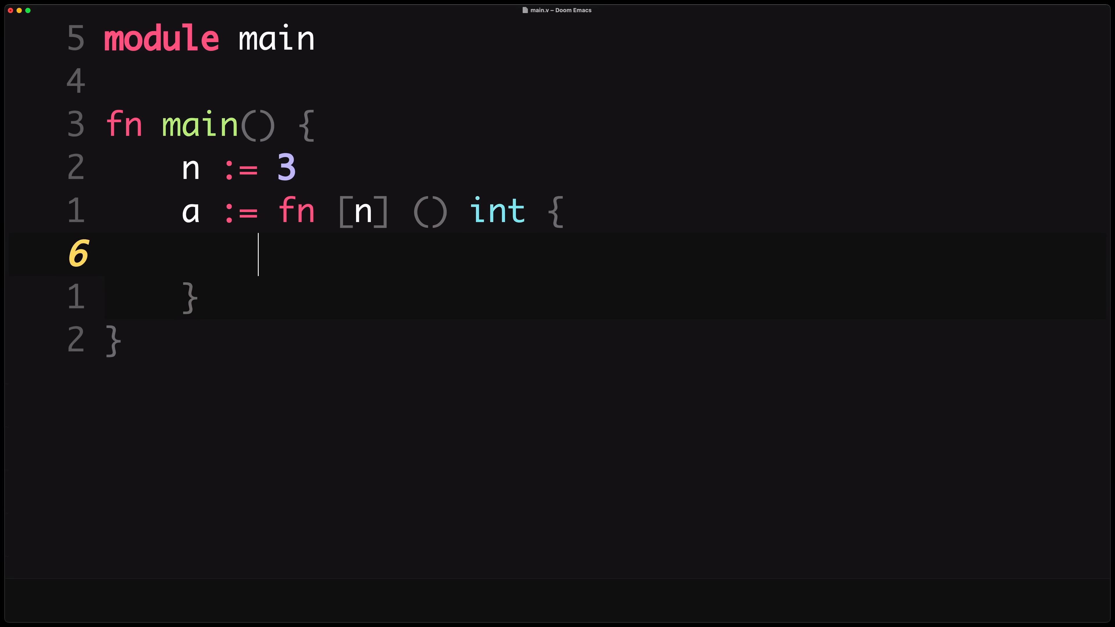
text(return n + 1)
text(println()
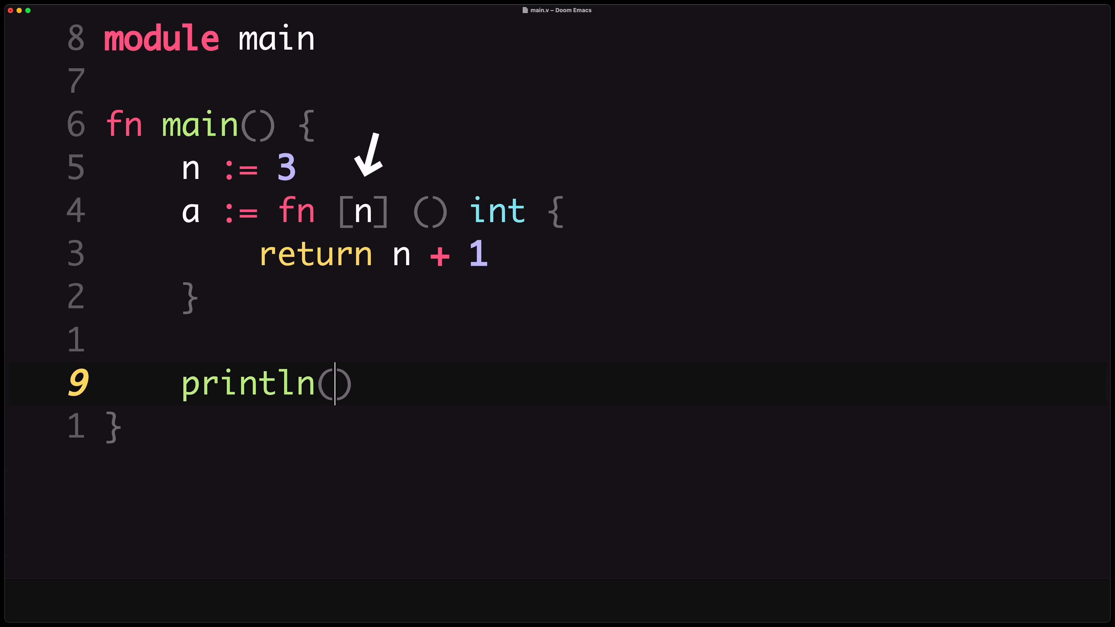
text(a())
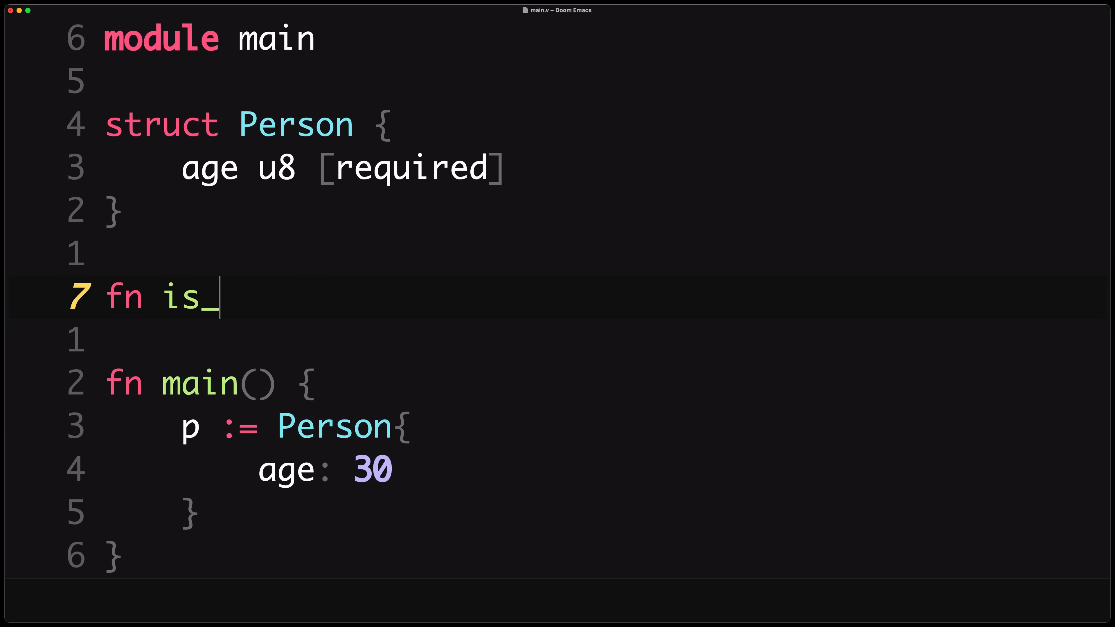
Write fn is_adult(p &Person) bool returning p.age >= 18 and print is_adult(p) in main.
text(adult(p &)
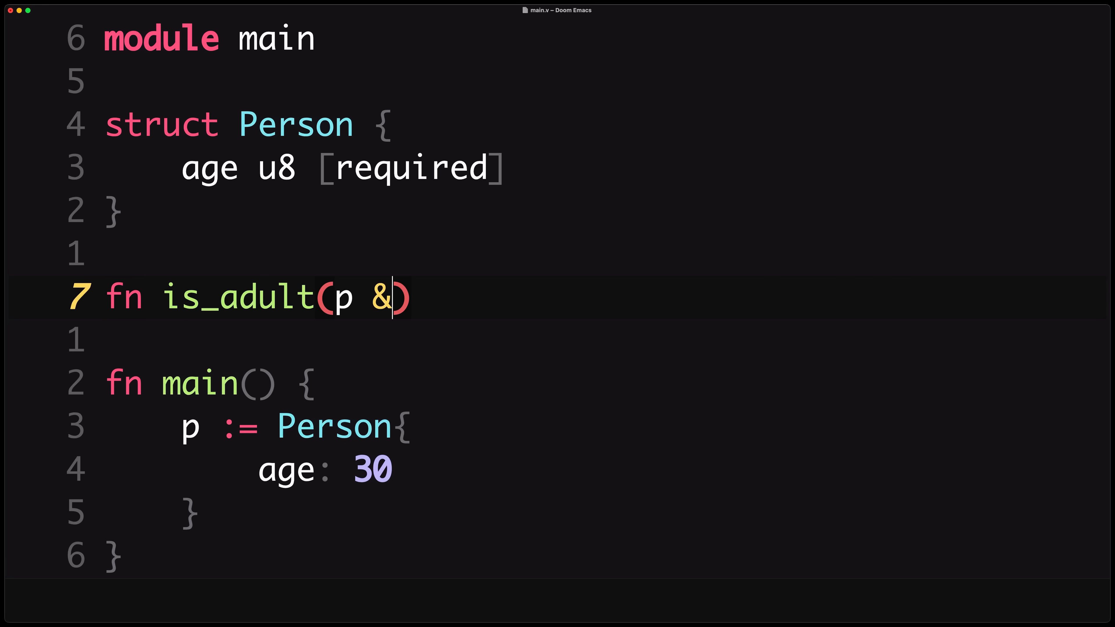
text(Person) bool {)
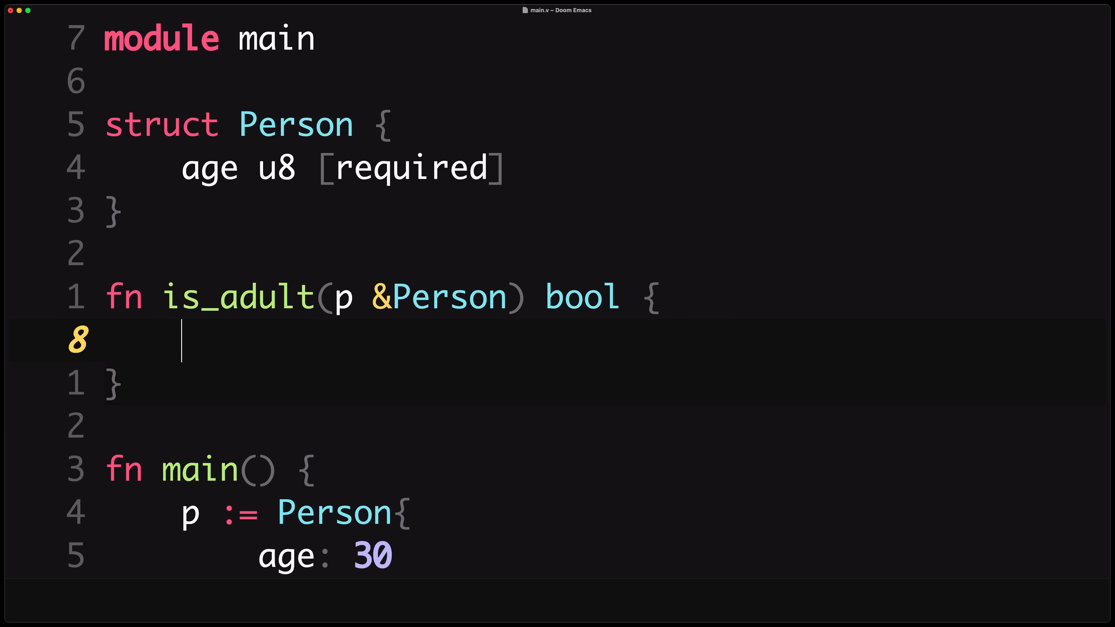
text(return p.age >)
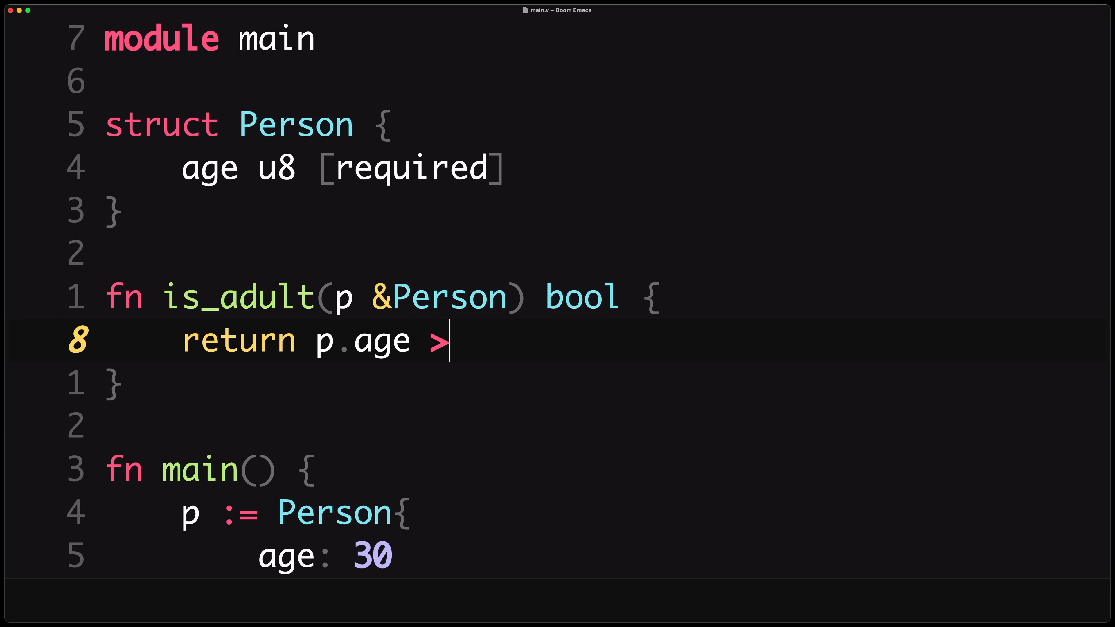
text(= 18)
text(println)
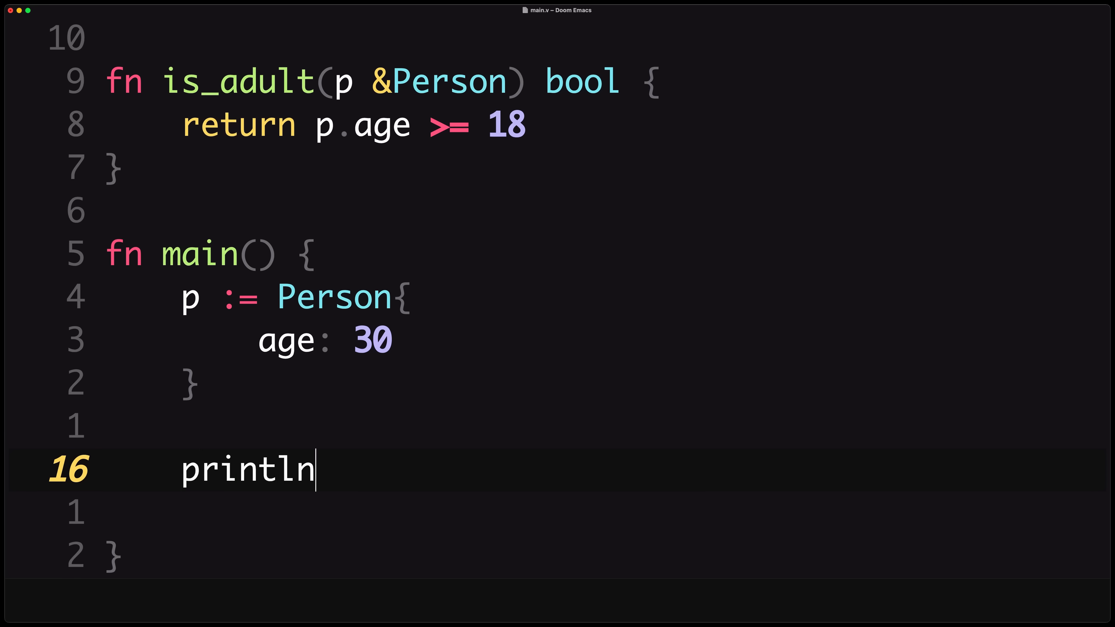
text((is_adult(p))
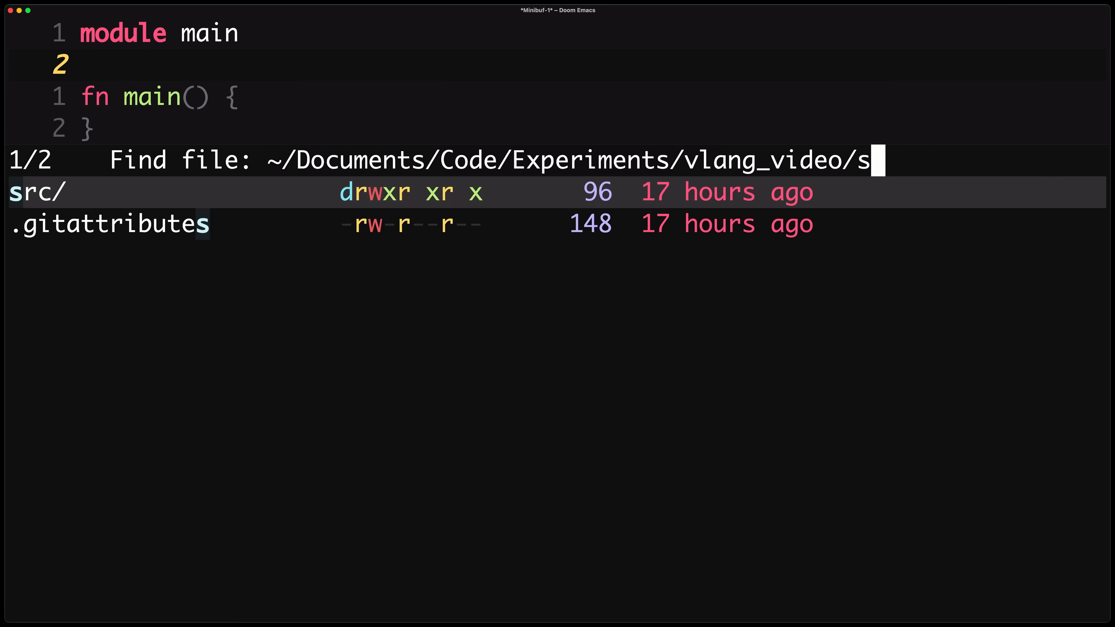
Create some_module/some_file.v declaring pub fn add(a int, b int) int.
text(ome_module/some_fi)
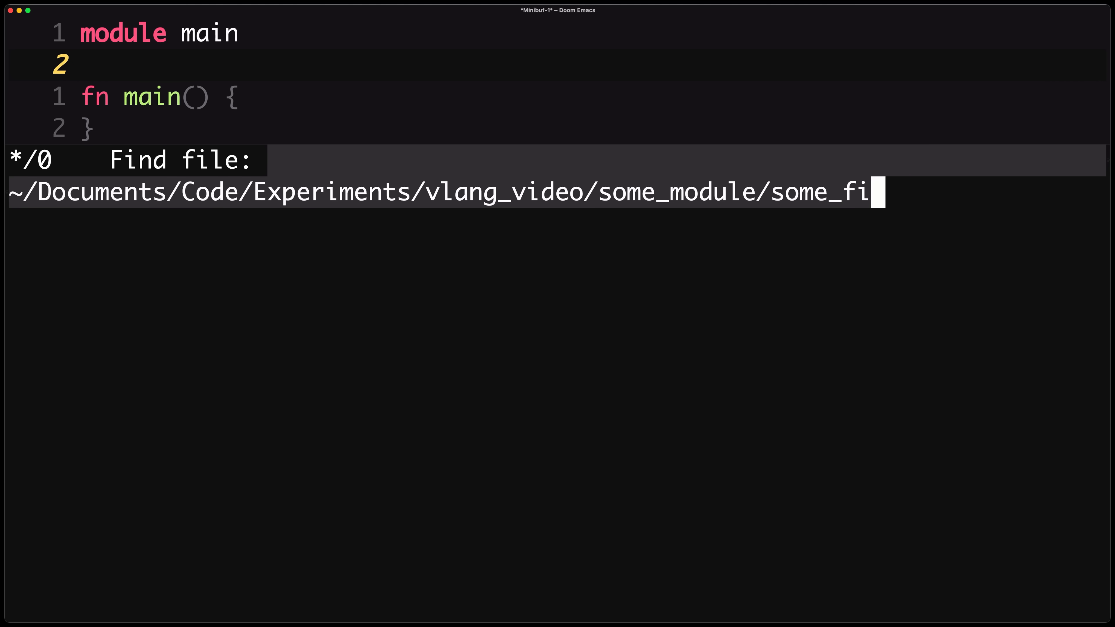
key(Return)
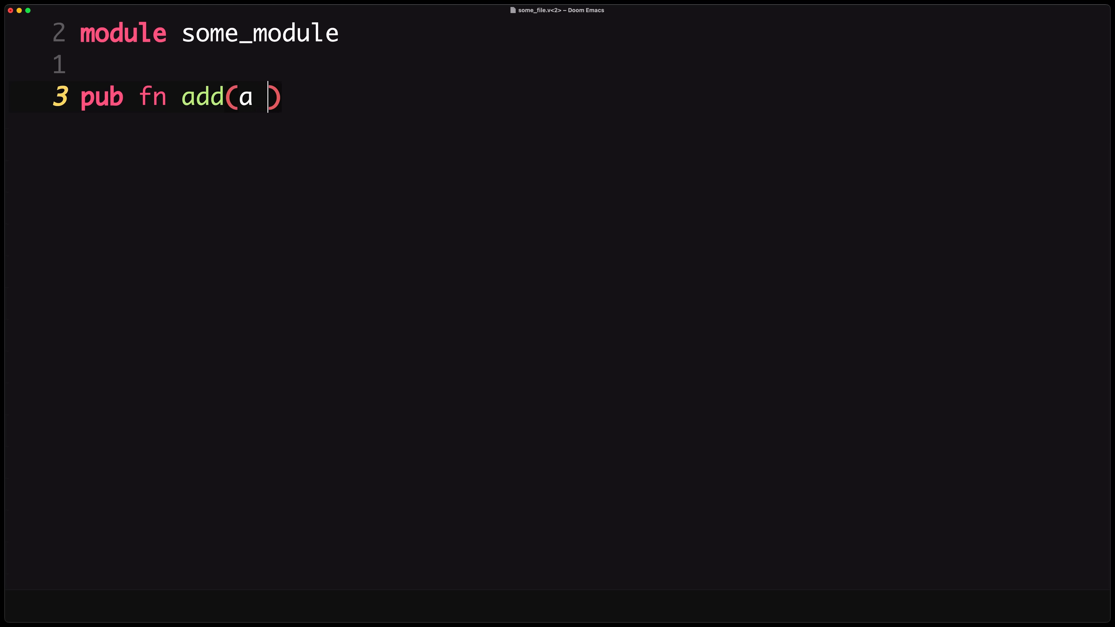
text(int, b int) int)
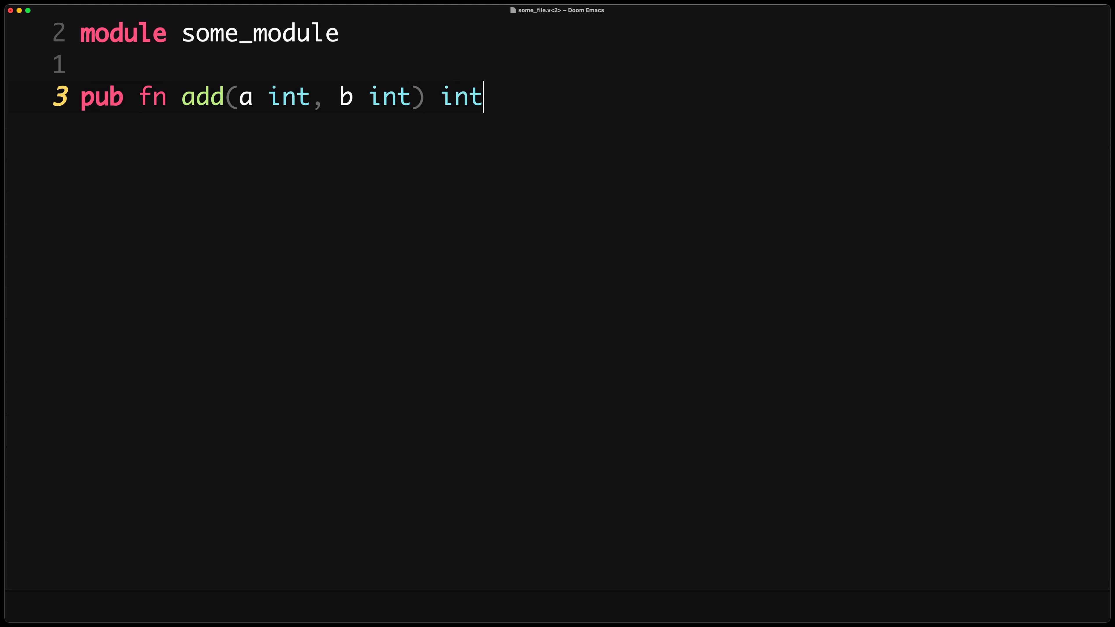
text({)
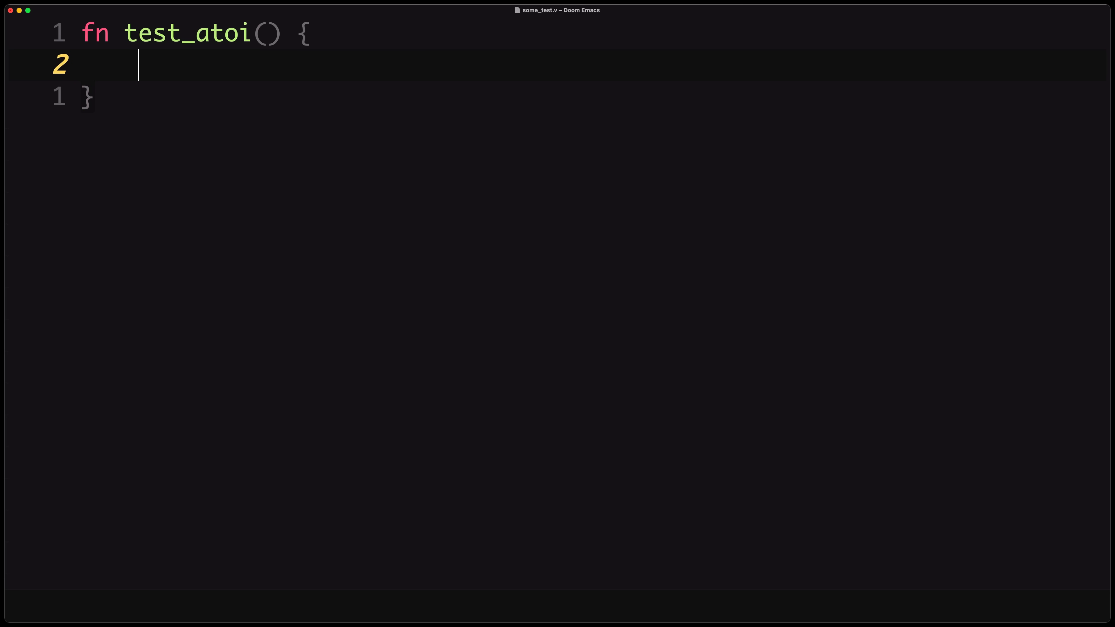
In test_atoi set a := '4' and assert a.int() twice, the second '== 4 // should fail'.
text(a := '4')
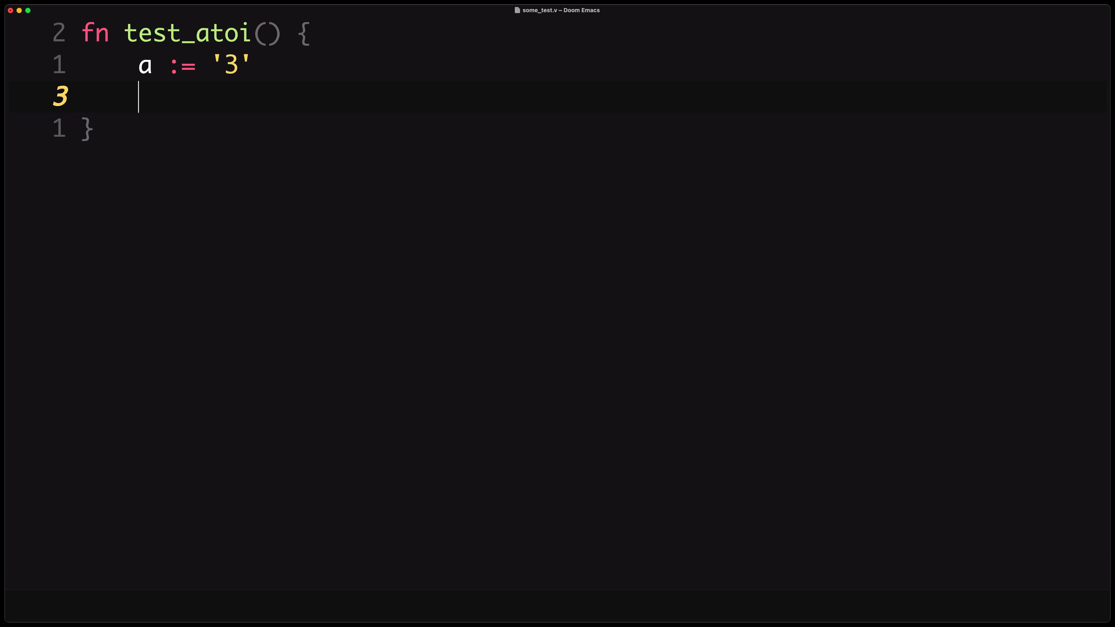
text(assert a.i)
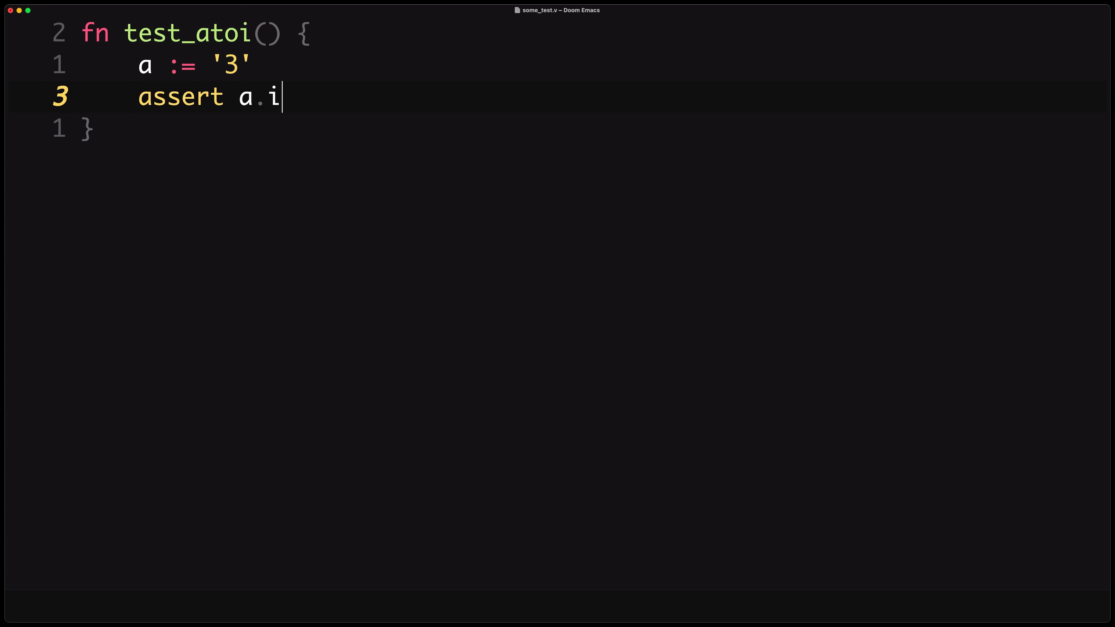
text(nt() == 3 // should succeed)
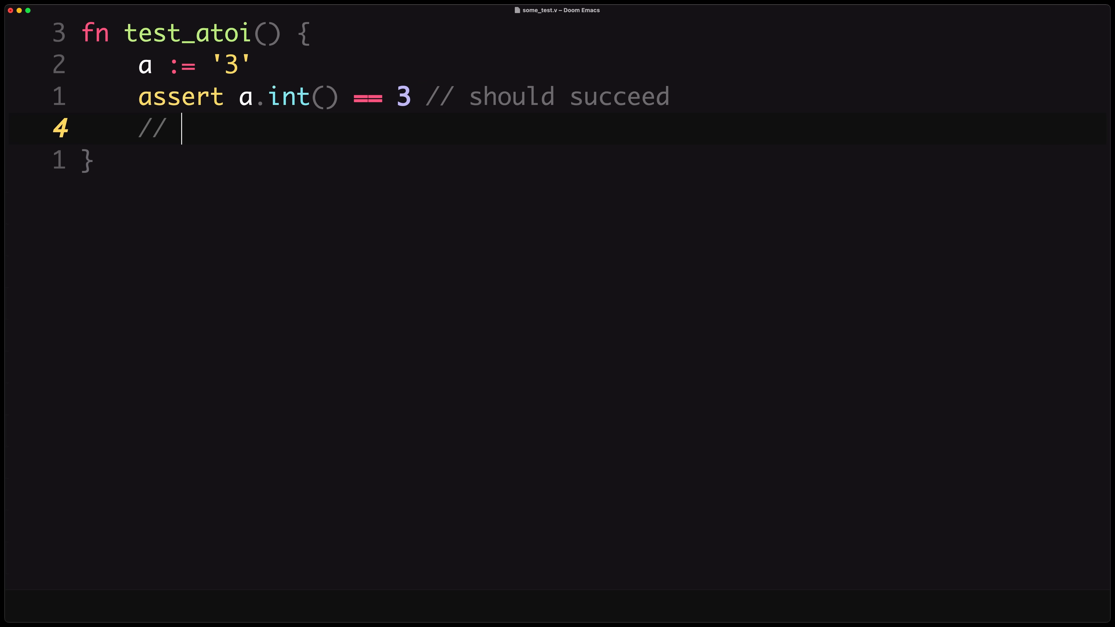
text(assert a.int())
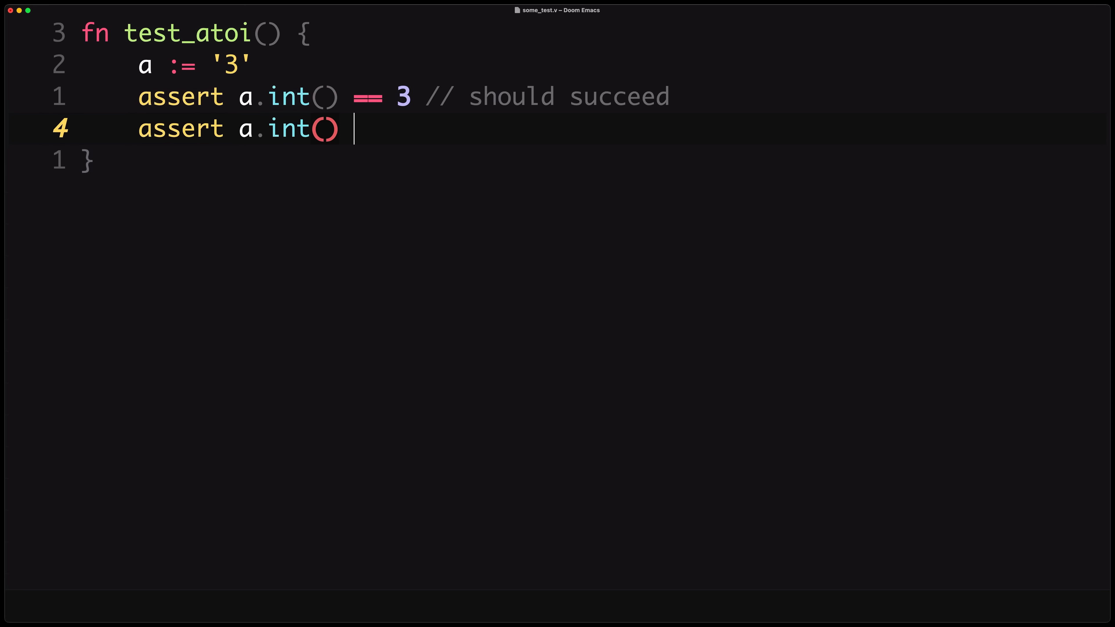
text(== 4 // should fail)
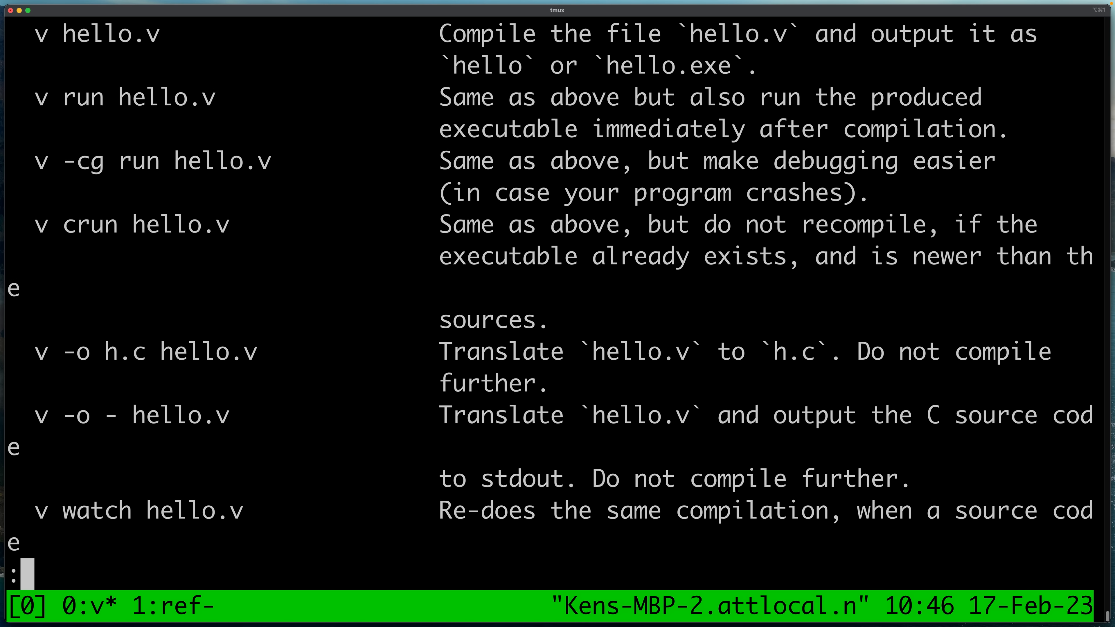
Scroll the v help output down to the Commonly Used Utilities section.
scroll(down, 3)
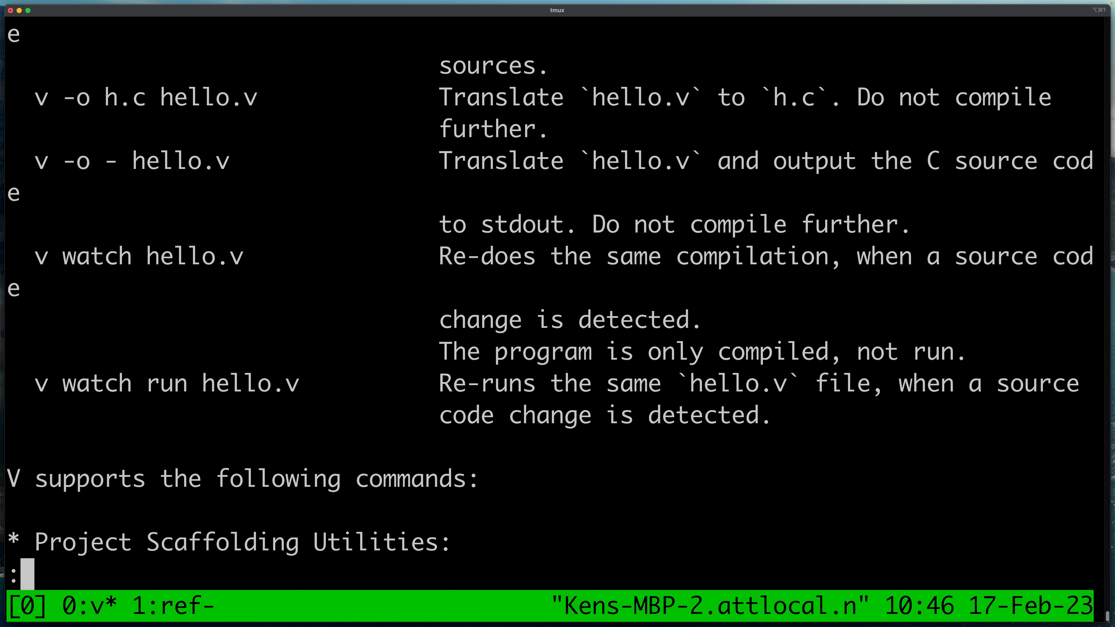
scroll(down, 3)
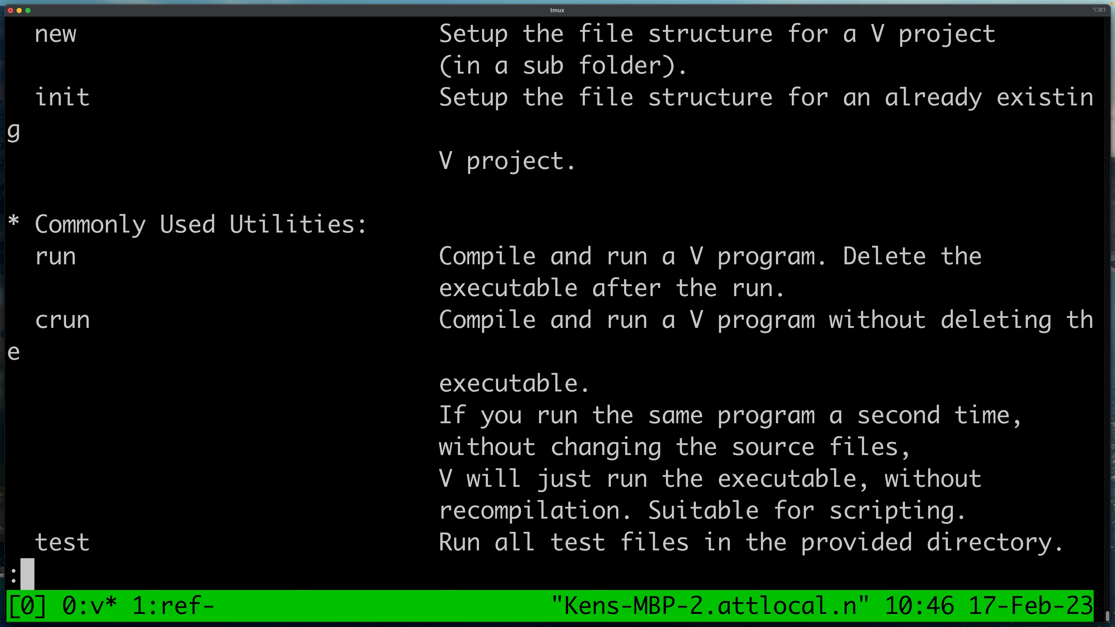
scroll(down, 3)
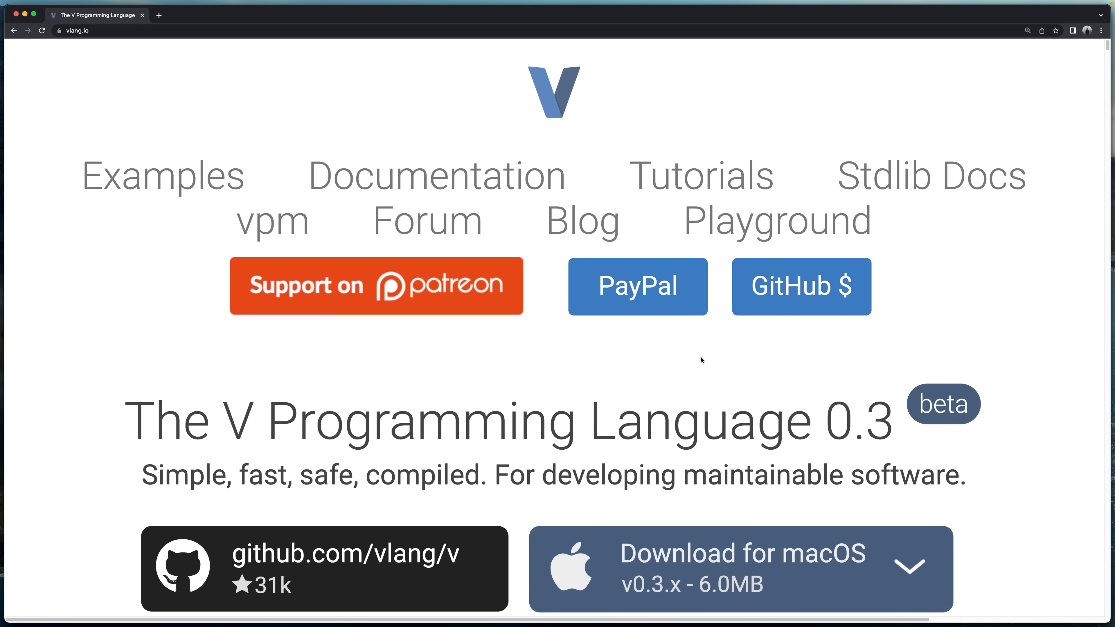
Scroll the vlang.io page down to the Fast compilation section.
scroll(down, 3)
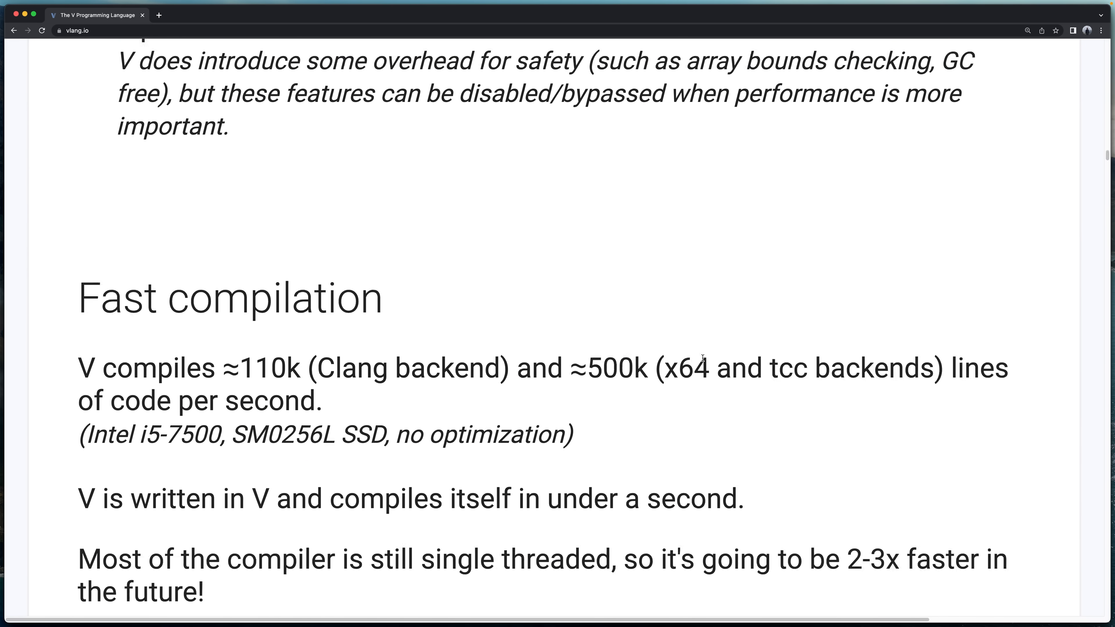
scroll(down, 3)
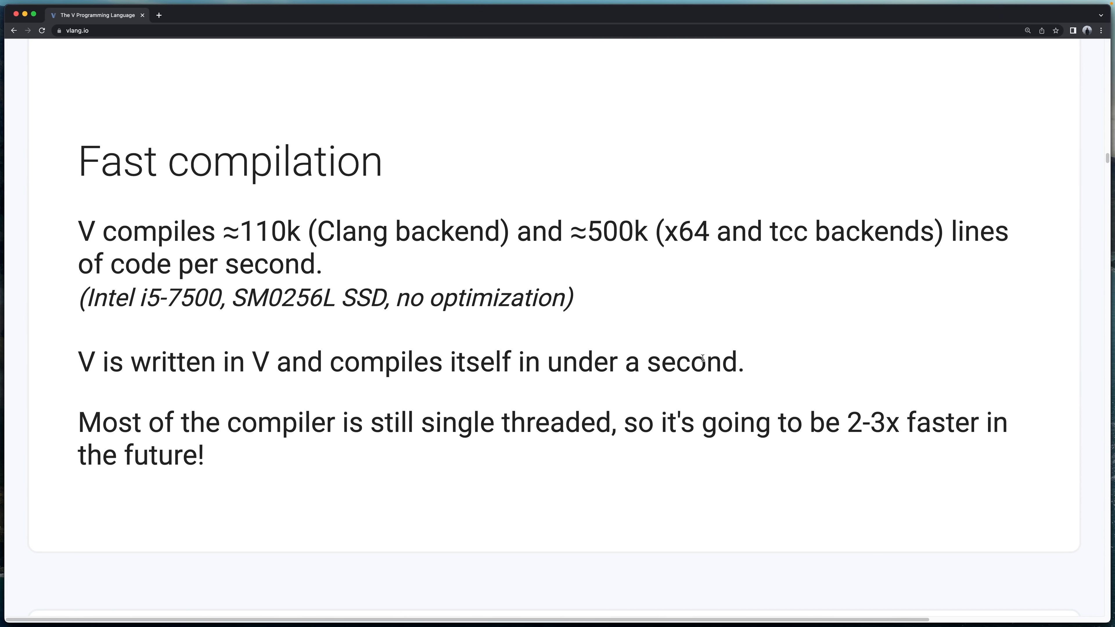
scroll(down, 3)
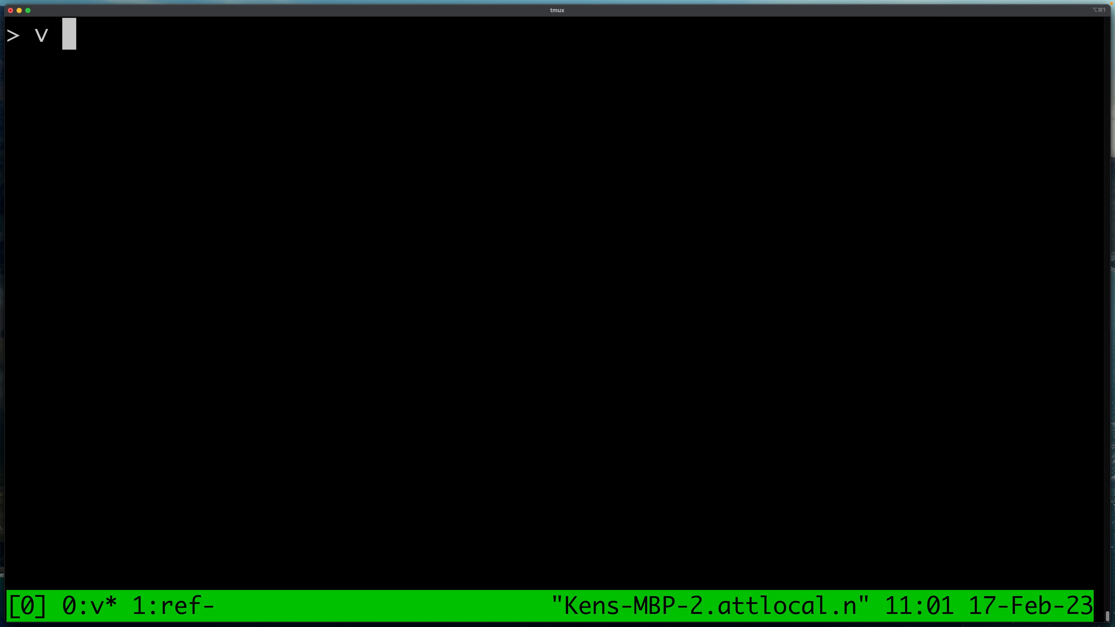
Run the V program with -gc none and with -prealloc, each printing Hello, then start a v -autofree command.
text(-autofree watch)
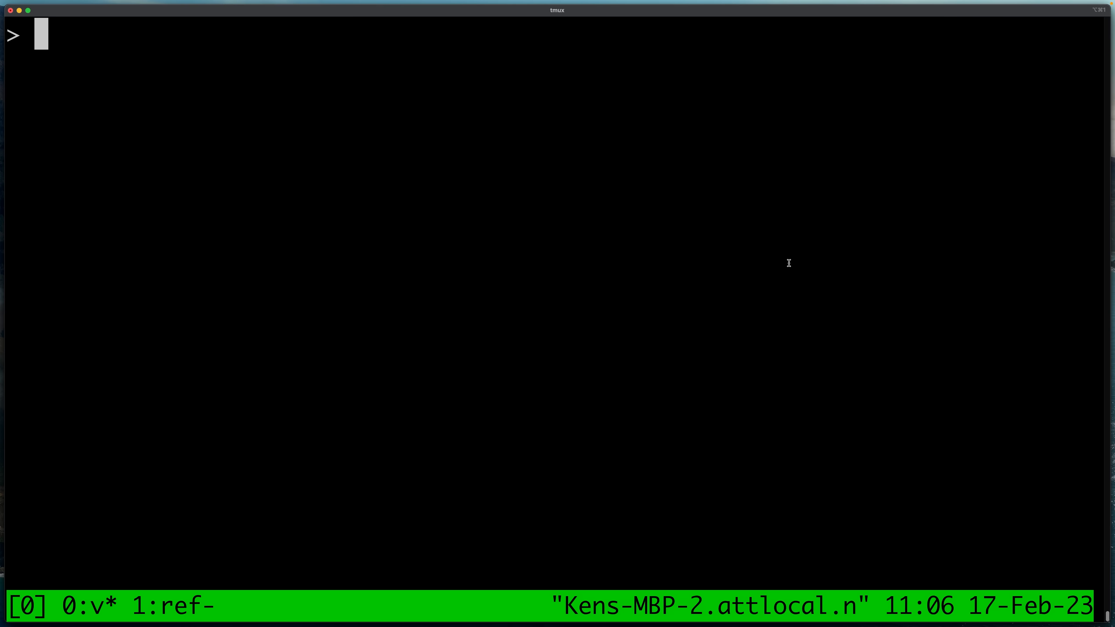
text(v -gc none run .)
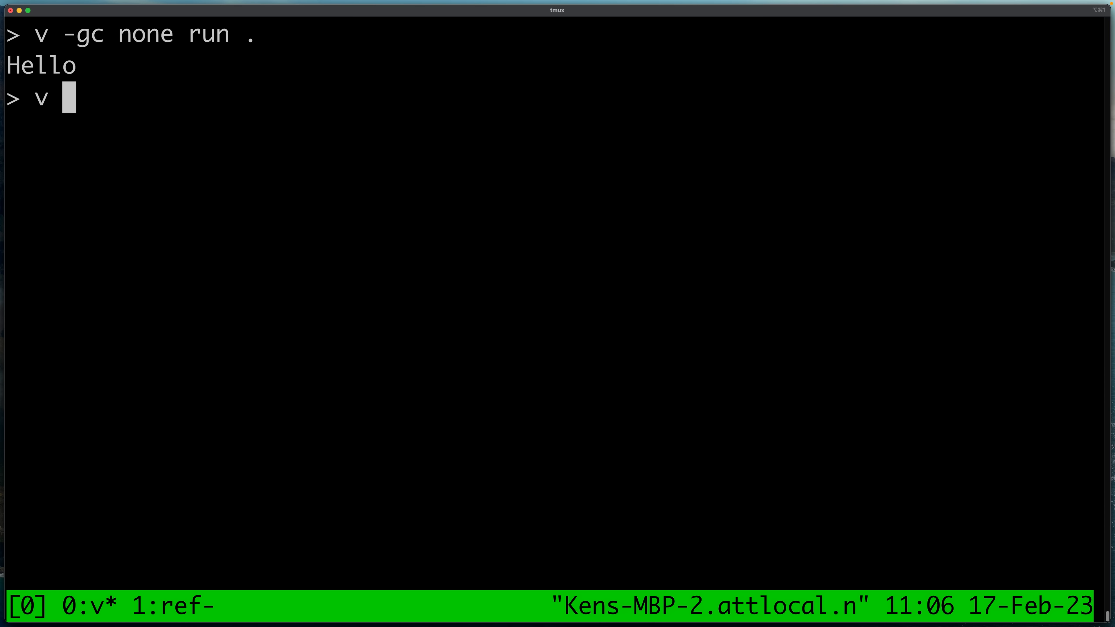
text(-prealloc run .)
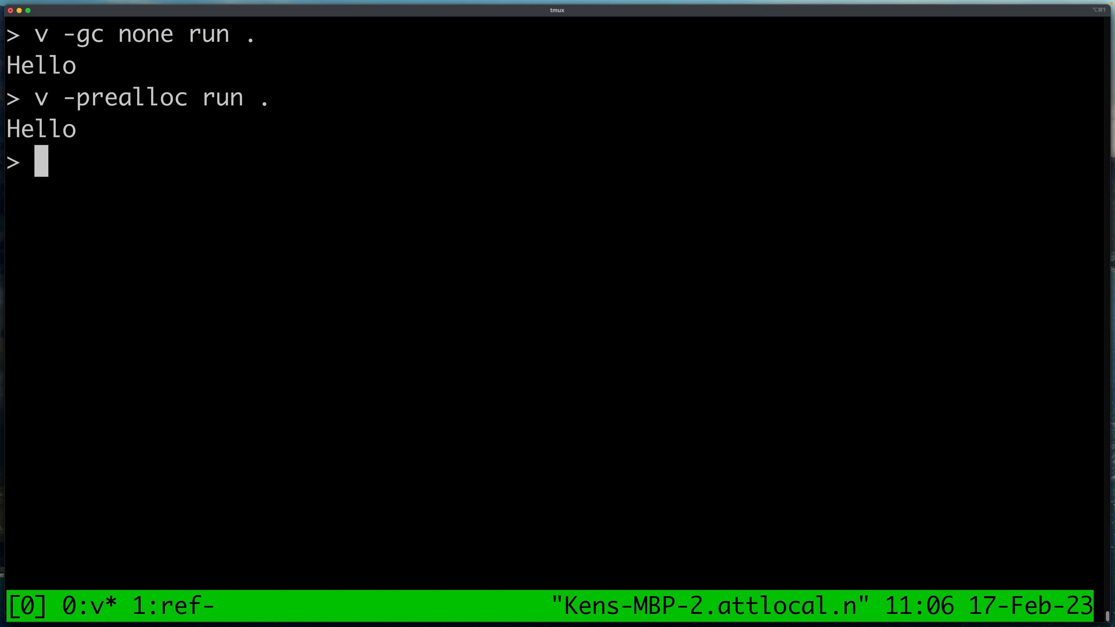
text(v -auto)
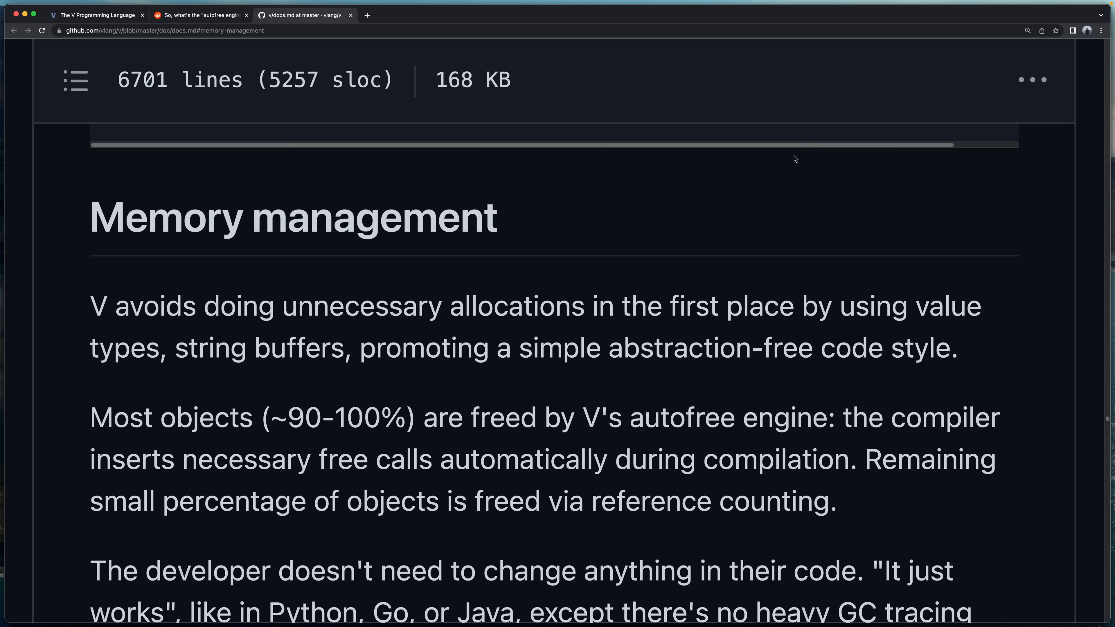
Highlight the docs.md paragraph describing V's autofree engine under Memory management.
scroll(down, 3)
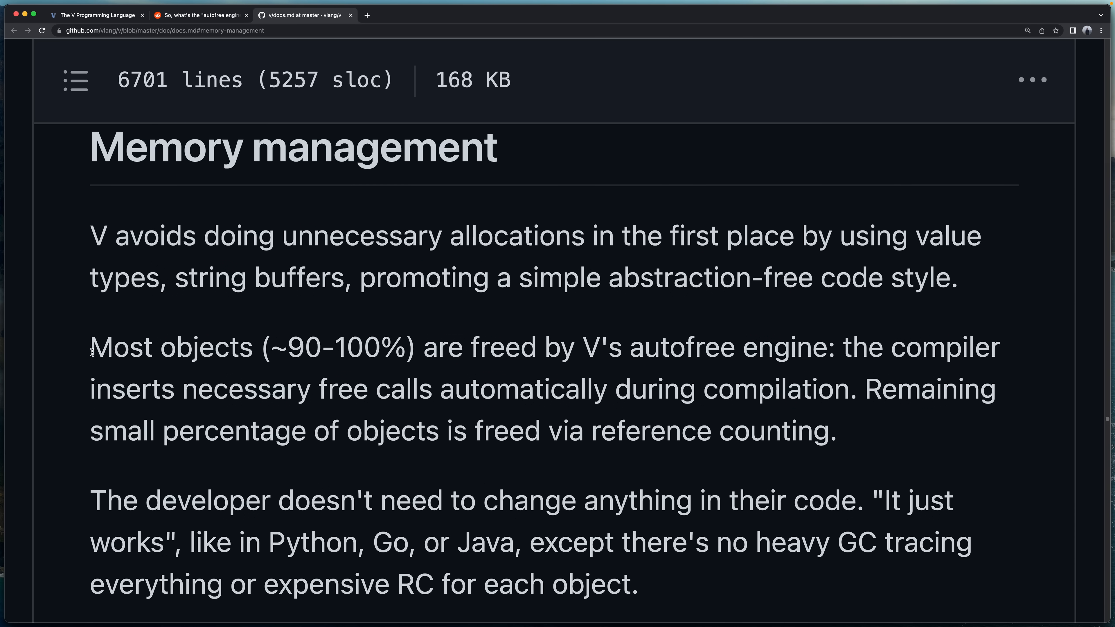
drag(92, 348, 829, 431)
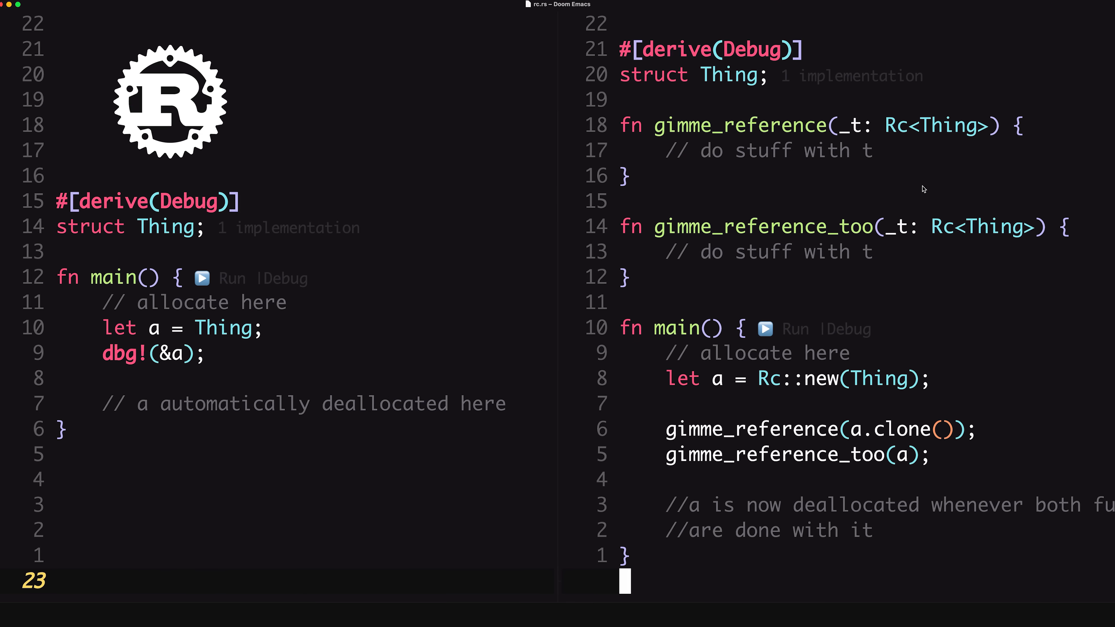
mouse_move(962, 315)
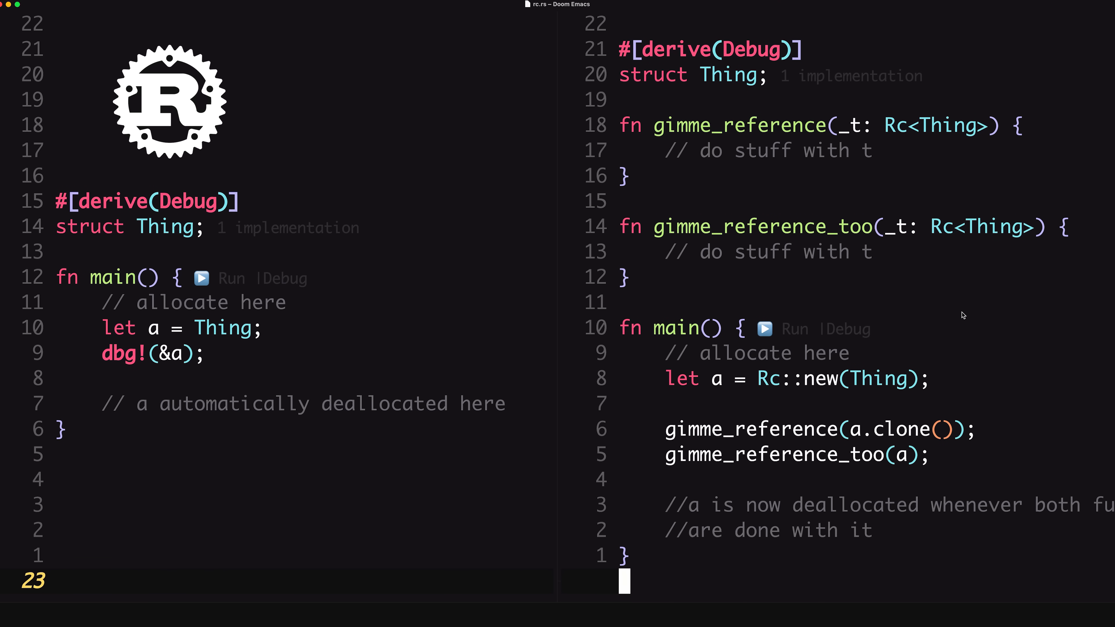
mouse_move(939, 314)
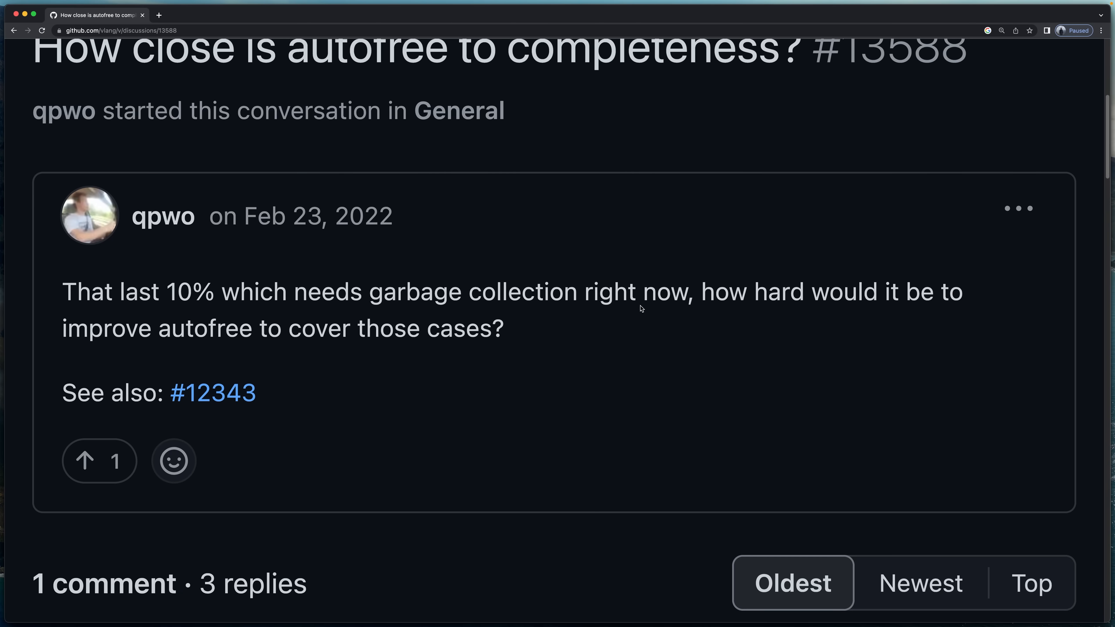
Read through discussion #13588's replies and highlight the line suggesting listing the issues.
scroll(down, 3)
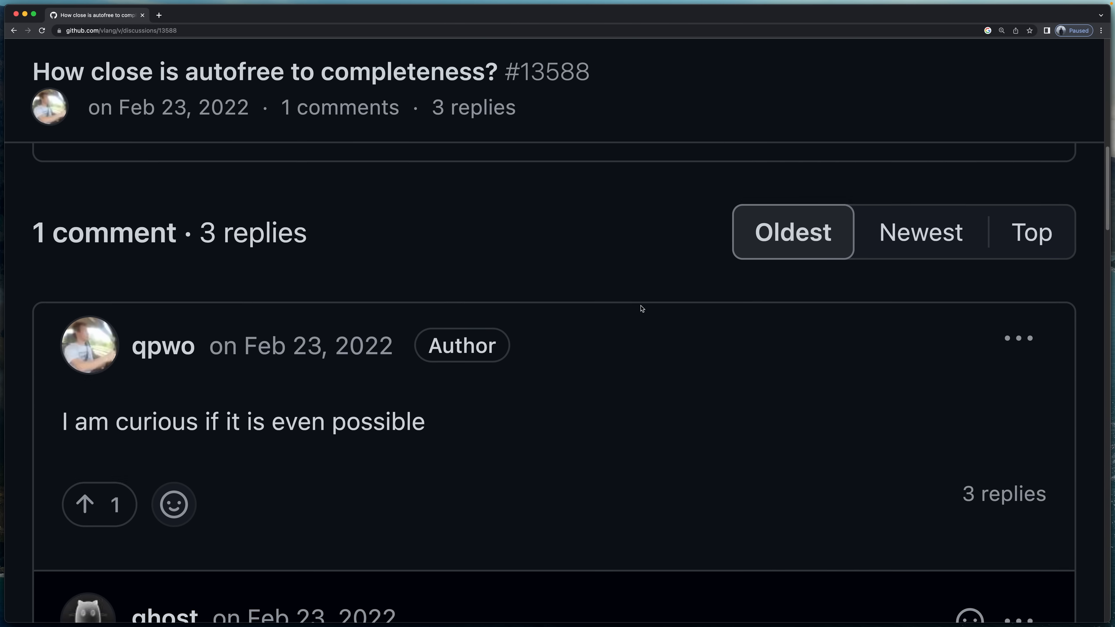
scroll(down, 3)
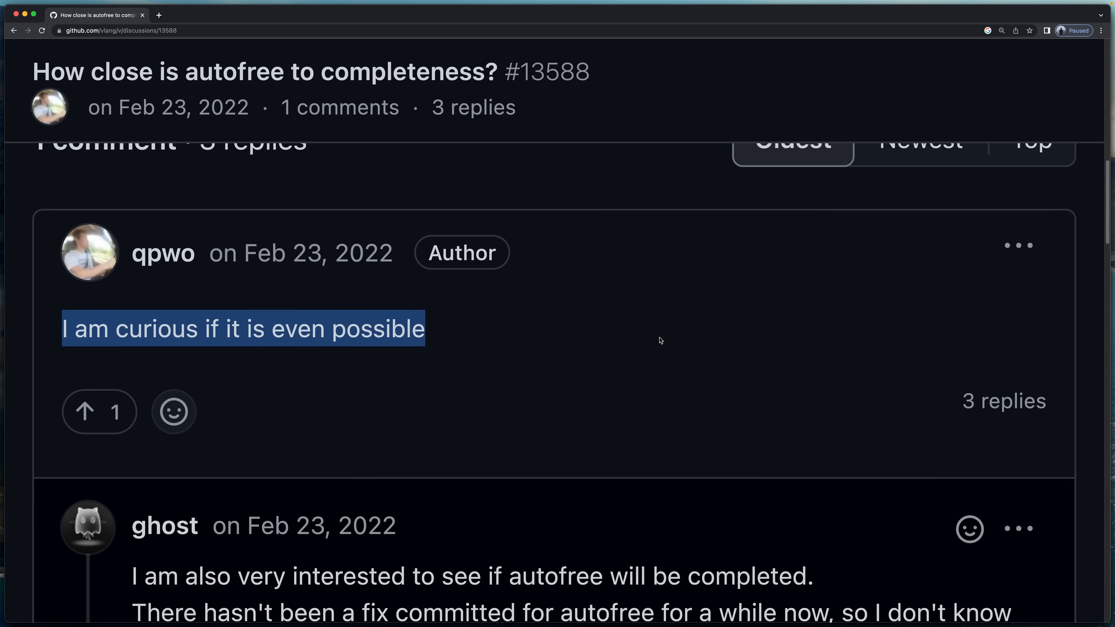
scroll(down, 3)
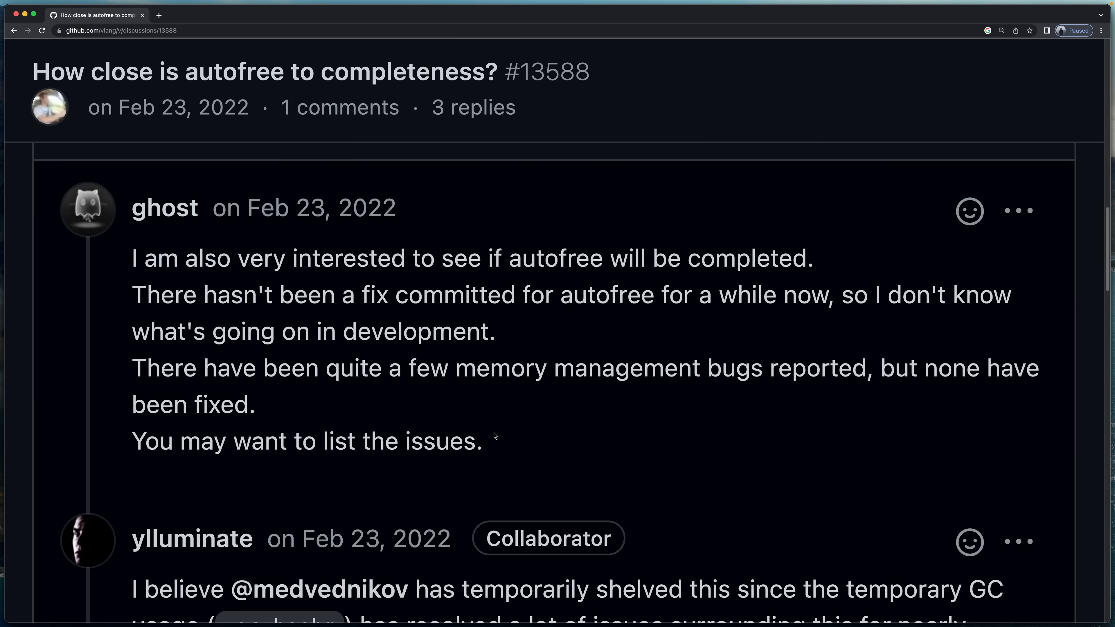
triple_click(306, 441)
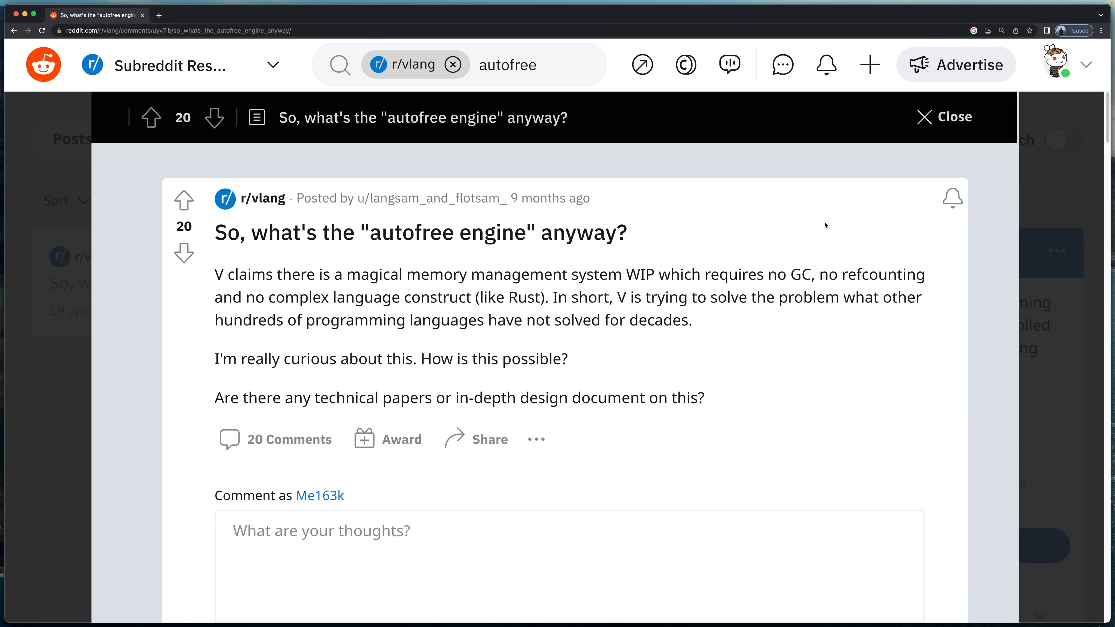
Highlight the comment about never having used V and the one recommending reading the documentation.
scroll(down, 3)
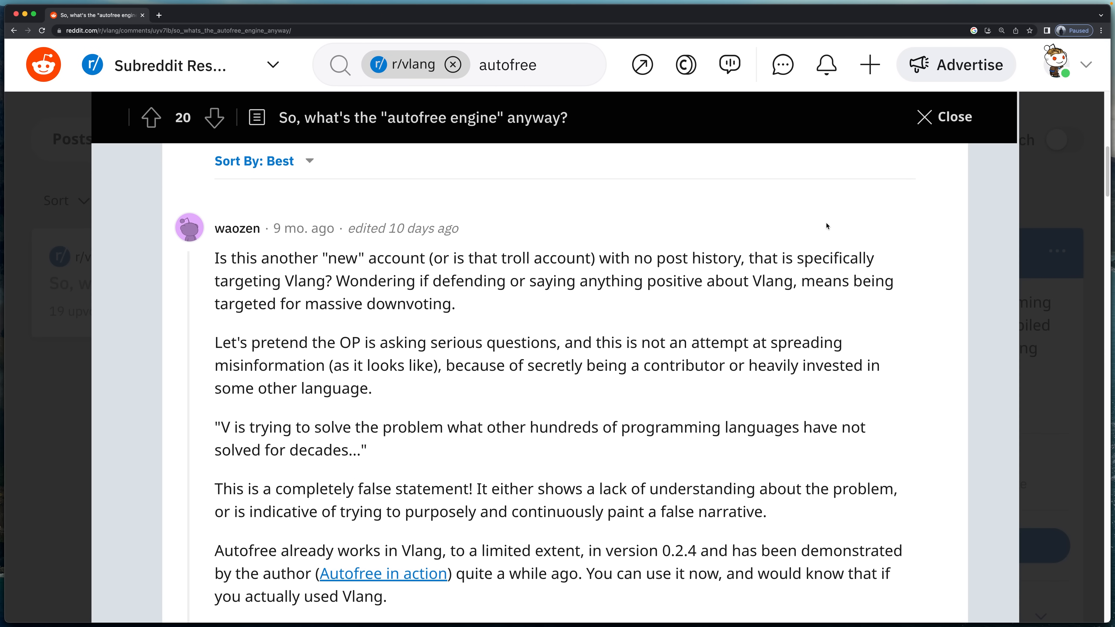
scroll(down, 3)
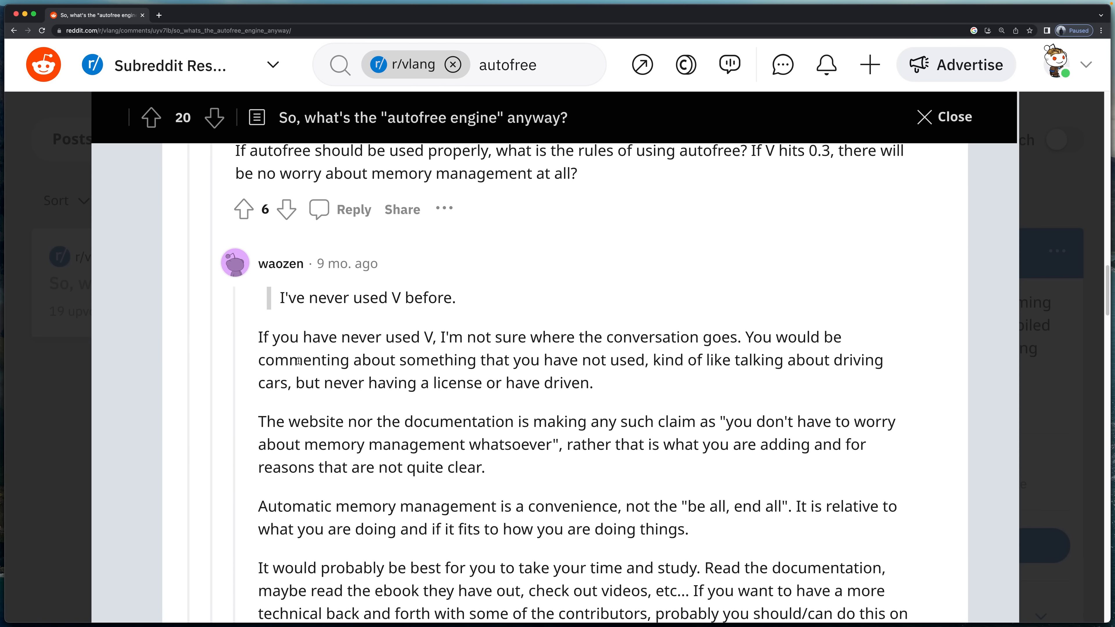
drag(257, 337, 313, 336)
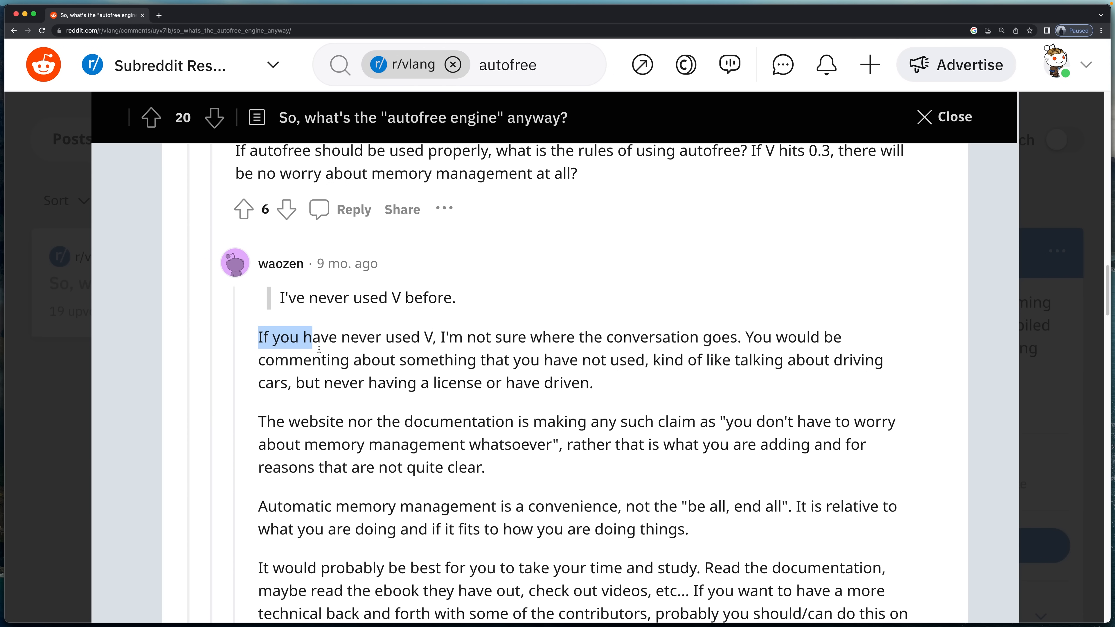
drag(318, 348, 592, 383)
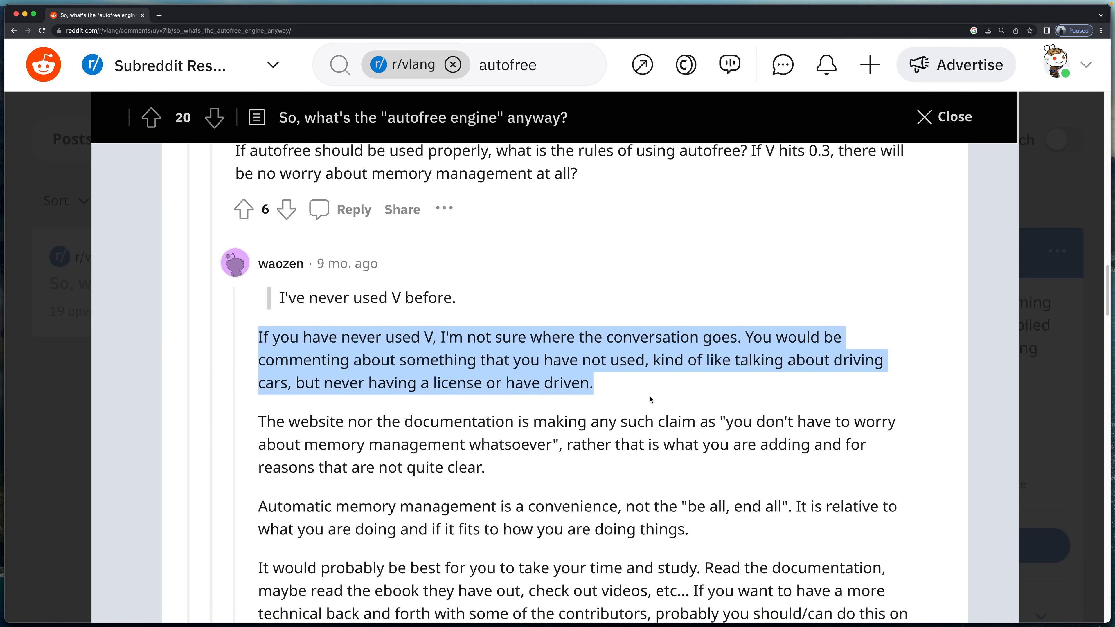
scroll(down, 3)
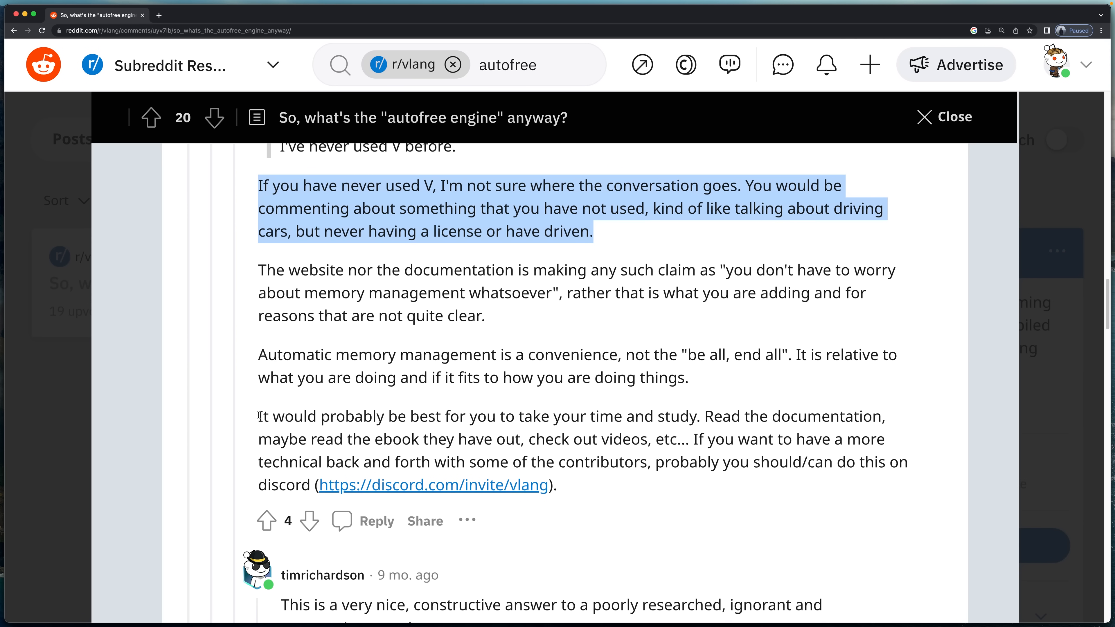
drag(259, 416, 560, 486)
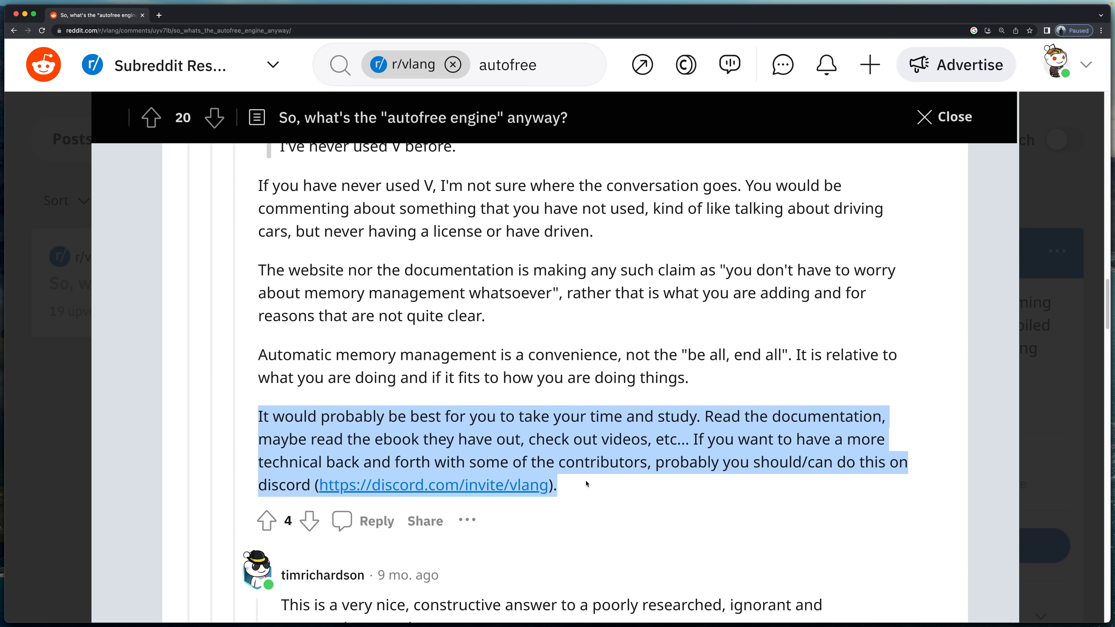
Scroll deeper into the replies and highlight the paragraph questioning who counts as trolls.
scroll(down, 3)
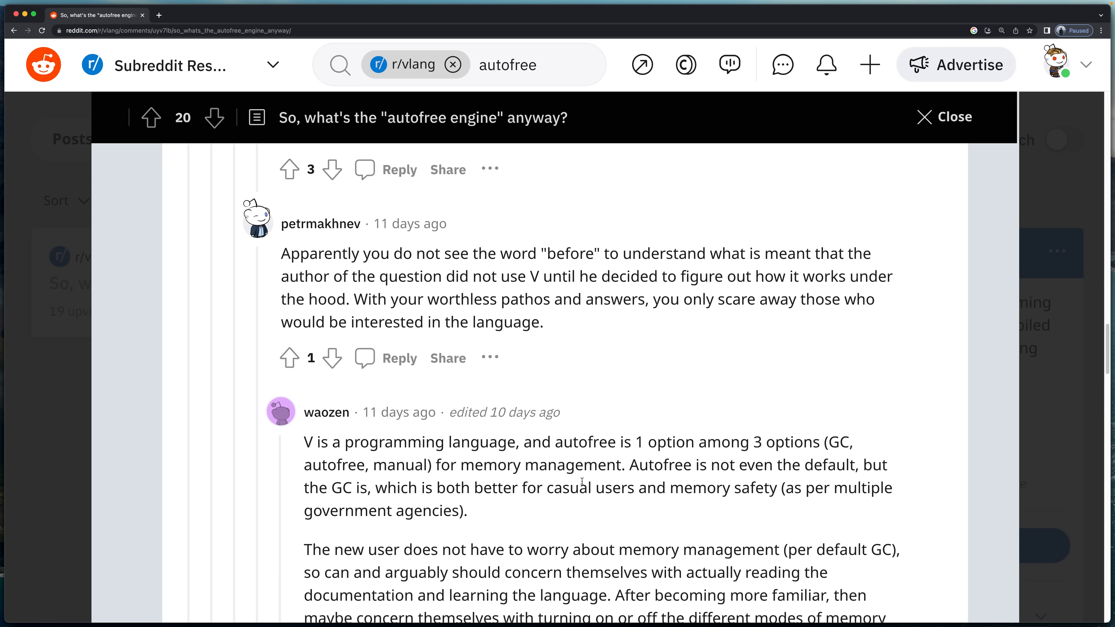
scroll(down, 3)
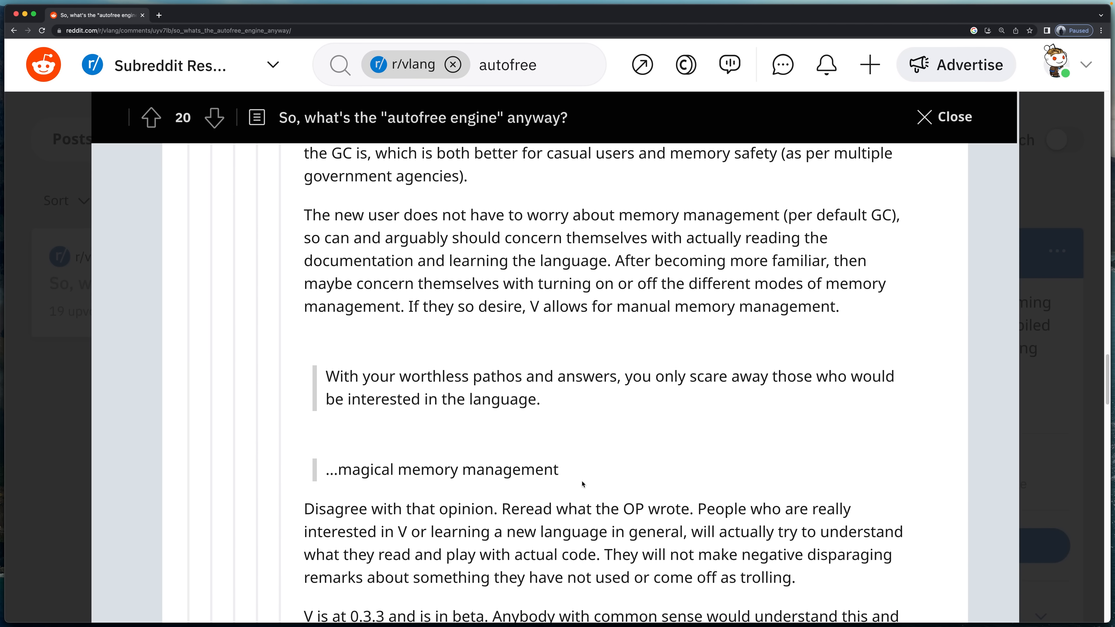
scroll(down, 3)
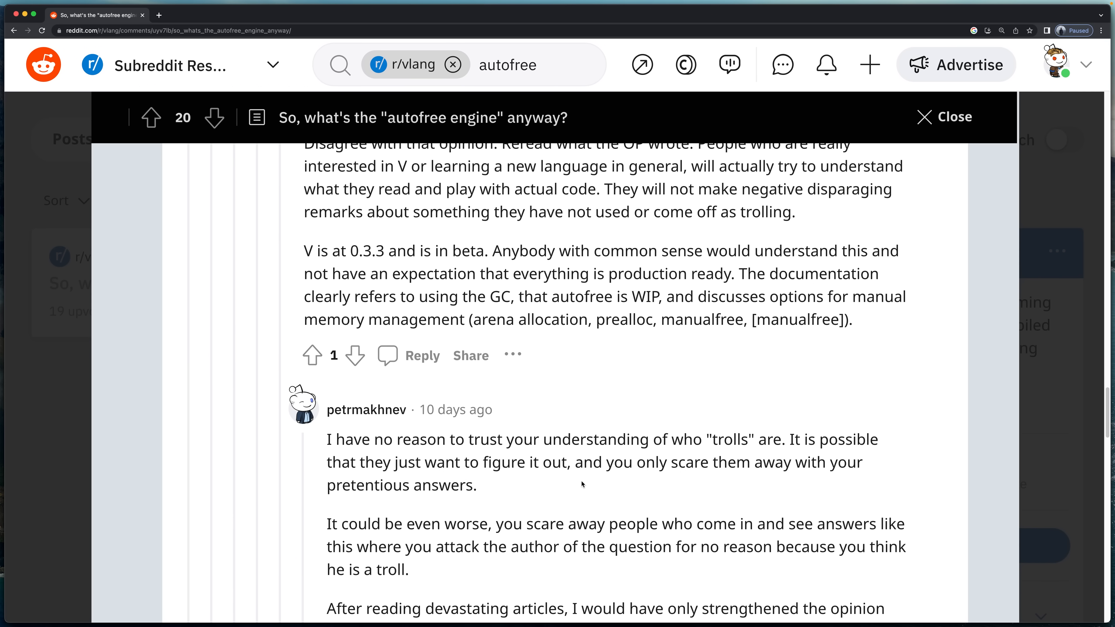
scroll(down, 3)
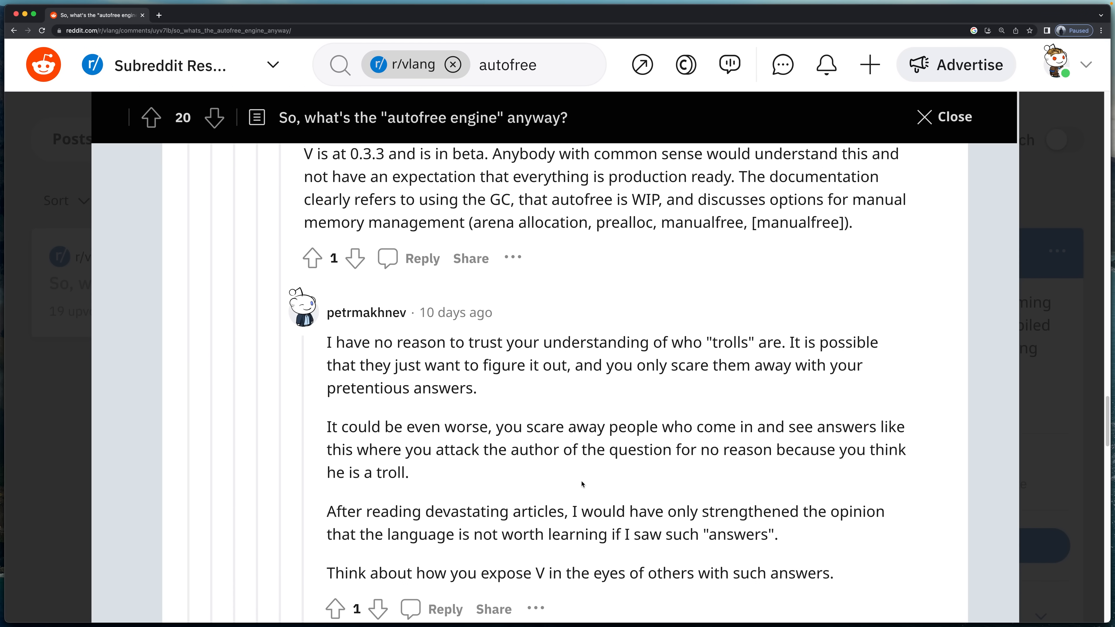
scroll(down, 3)
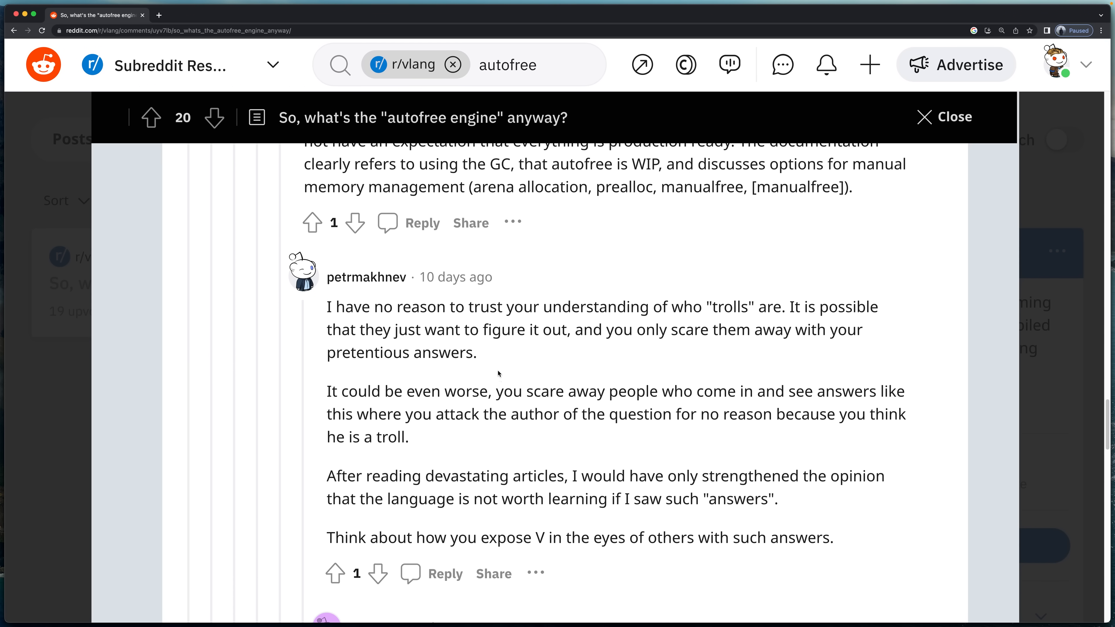
drag(326, 307, 478, 352)
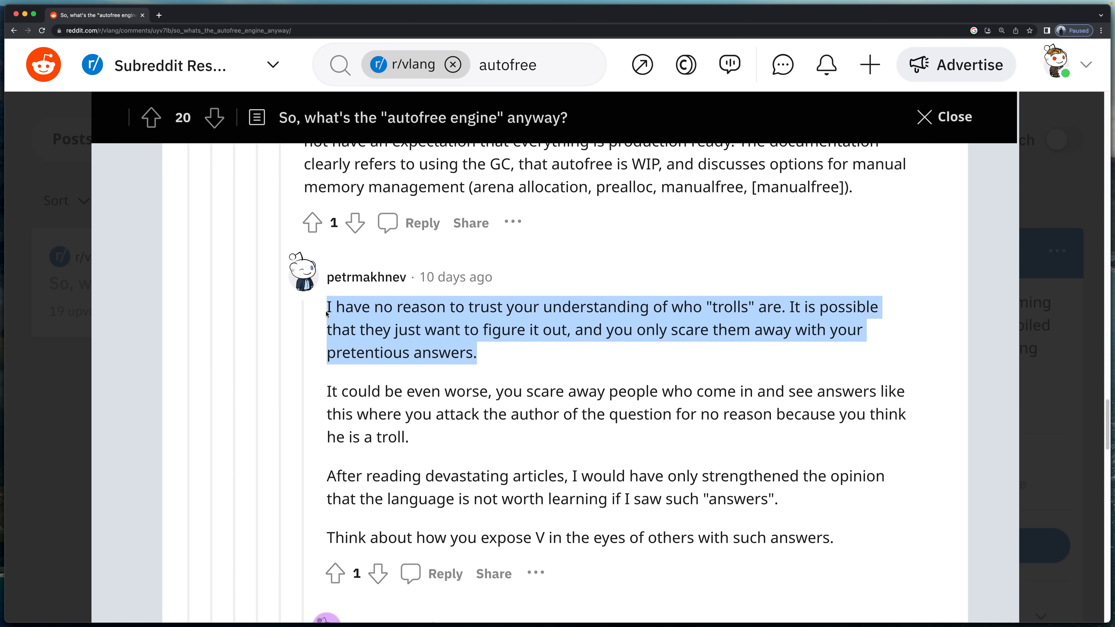